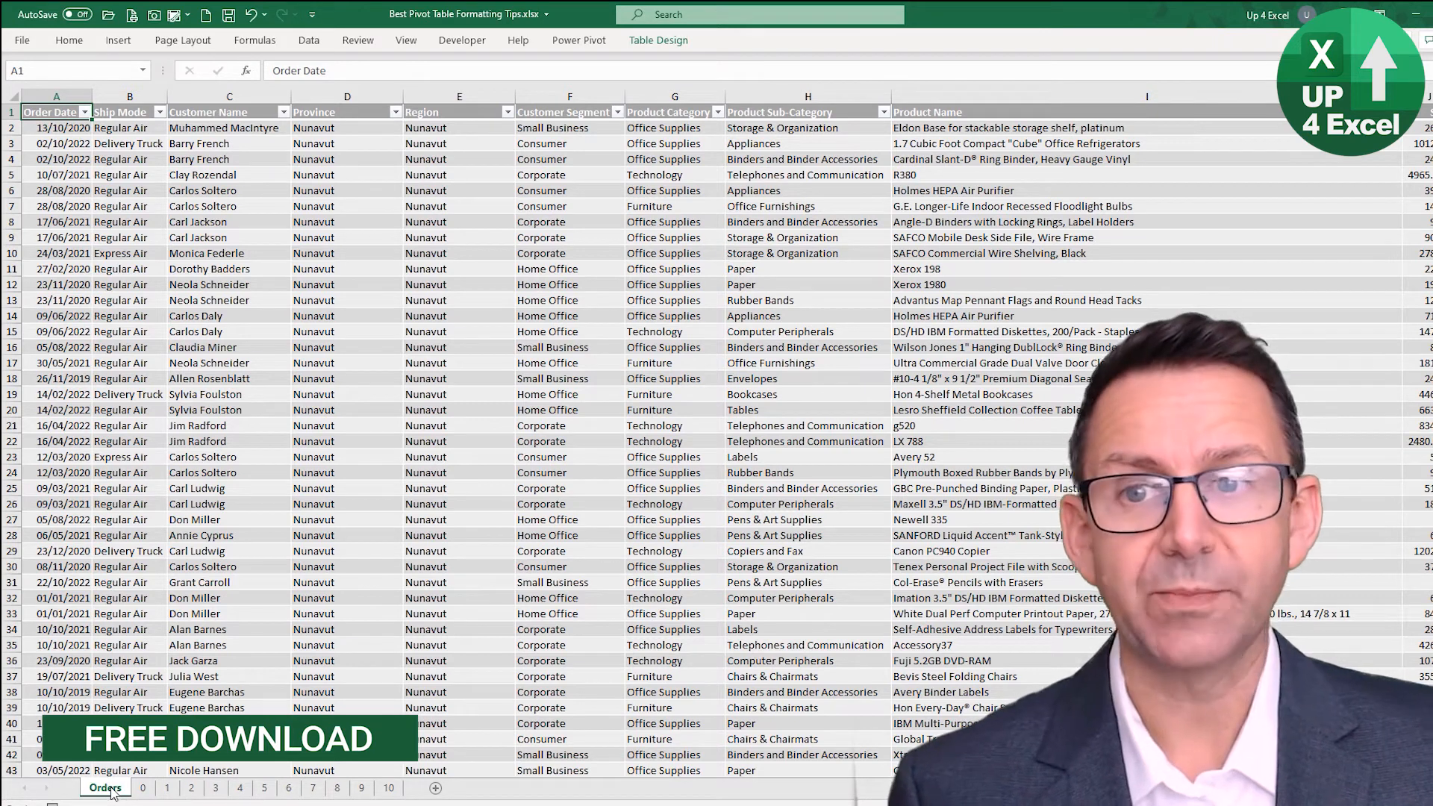
# Step: Switch to sheet 0 holding the regional sales and profit pivot table
pyautogui.click(141, 788)
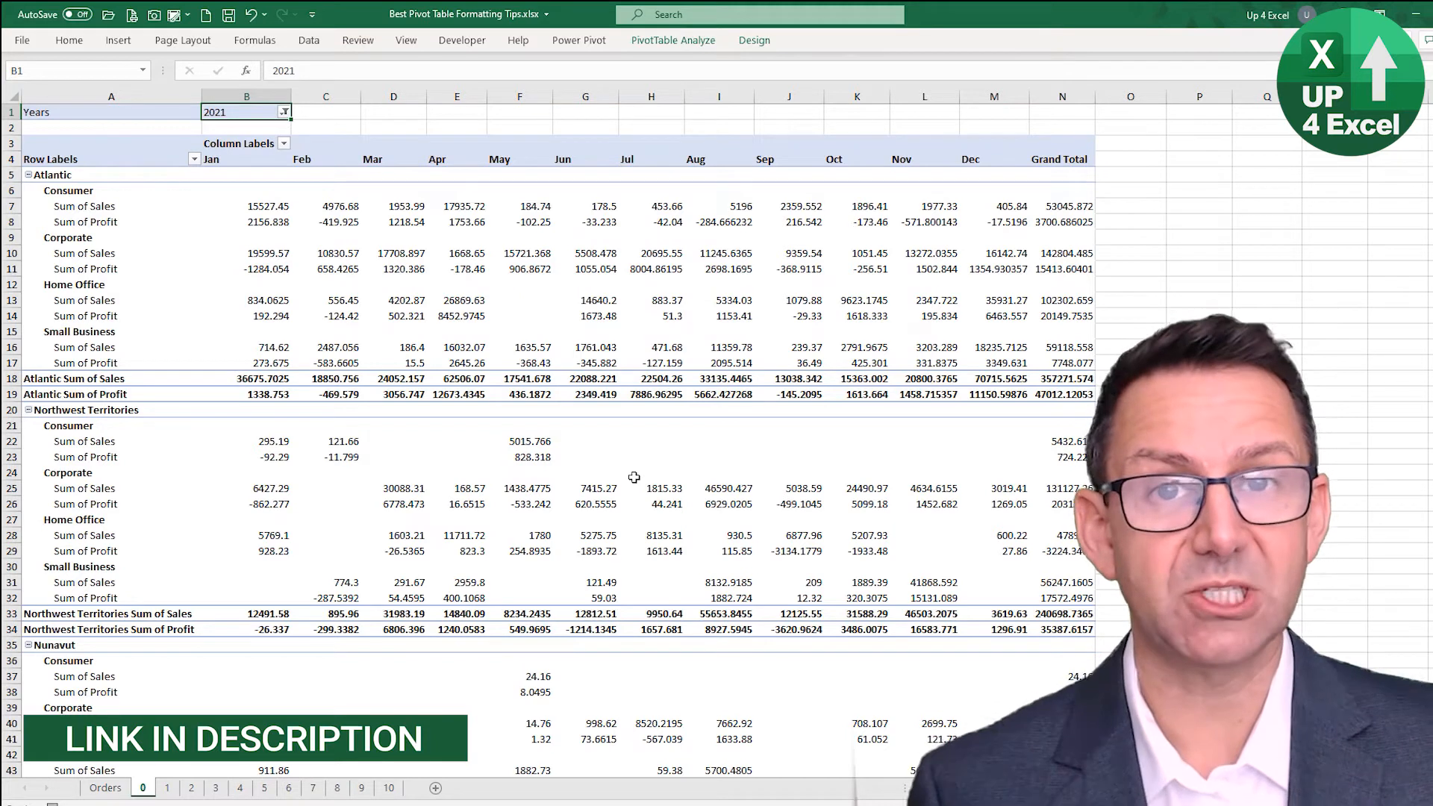
# Step: Show the PivotTable Design ribbon with its style options
pyautogui.click(754, 39)
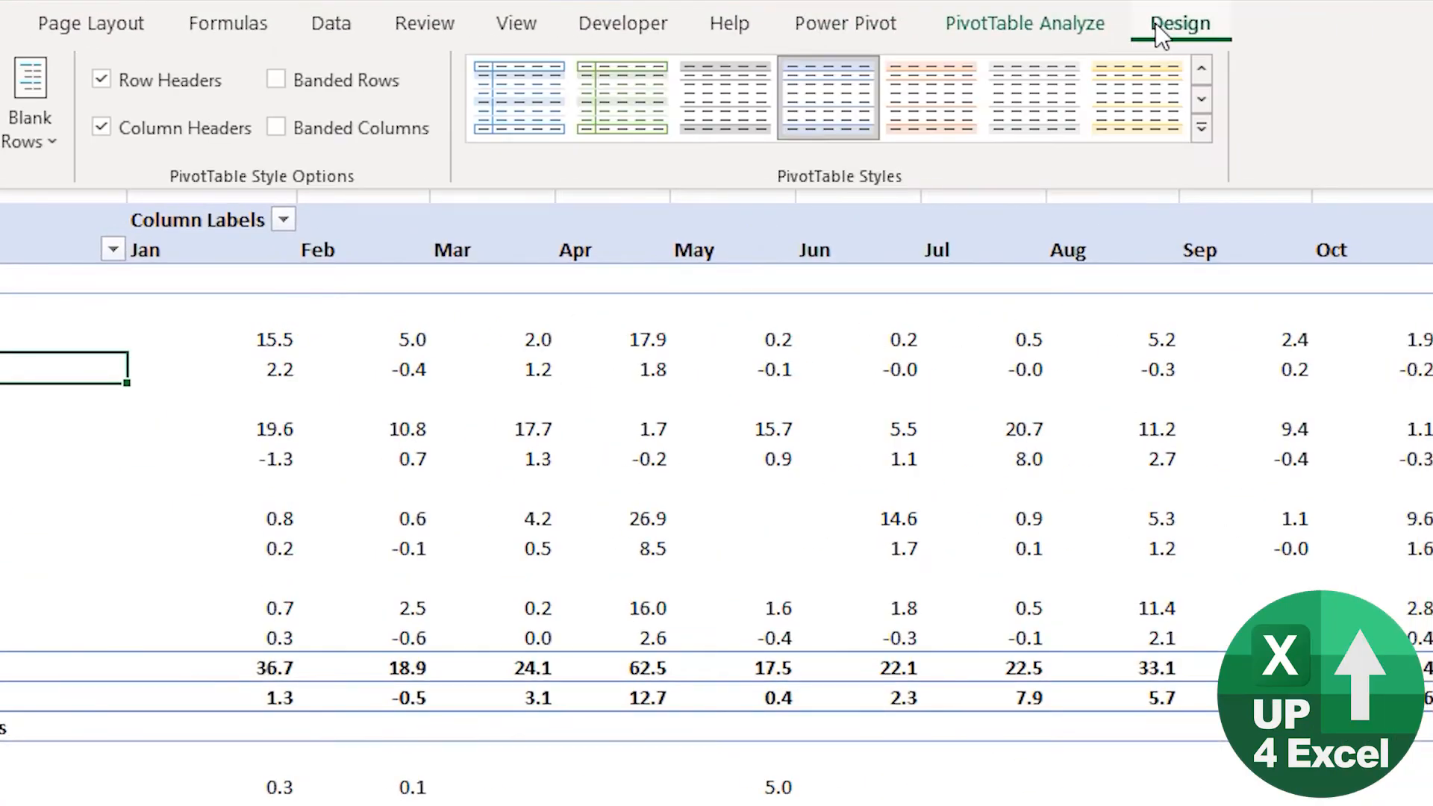
pyautogui.moveTo(725, 99)
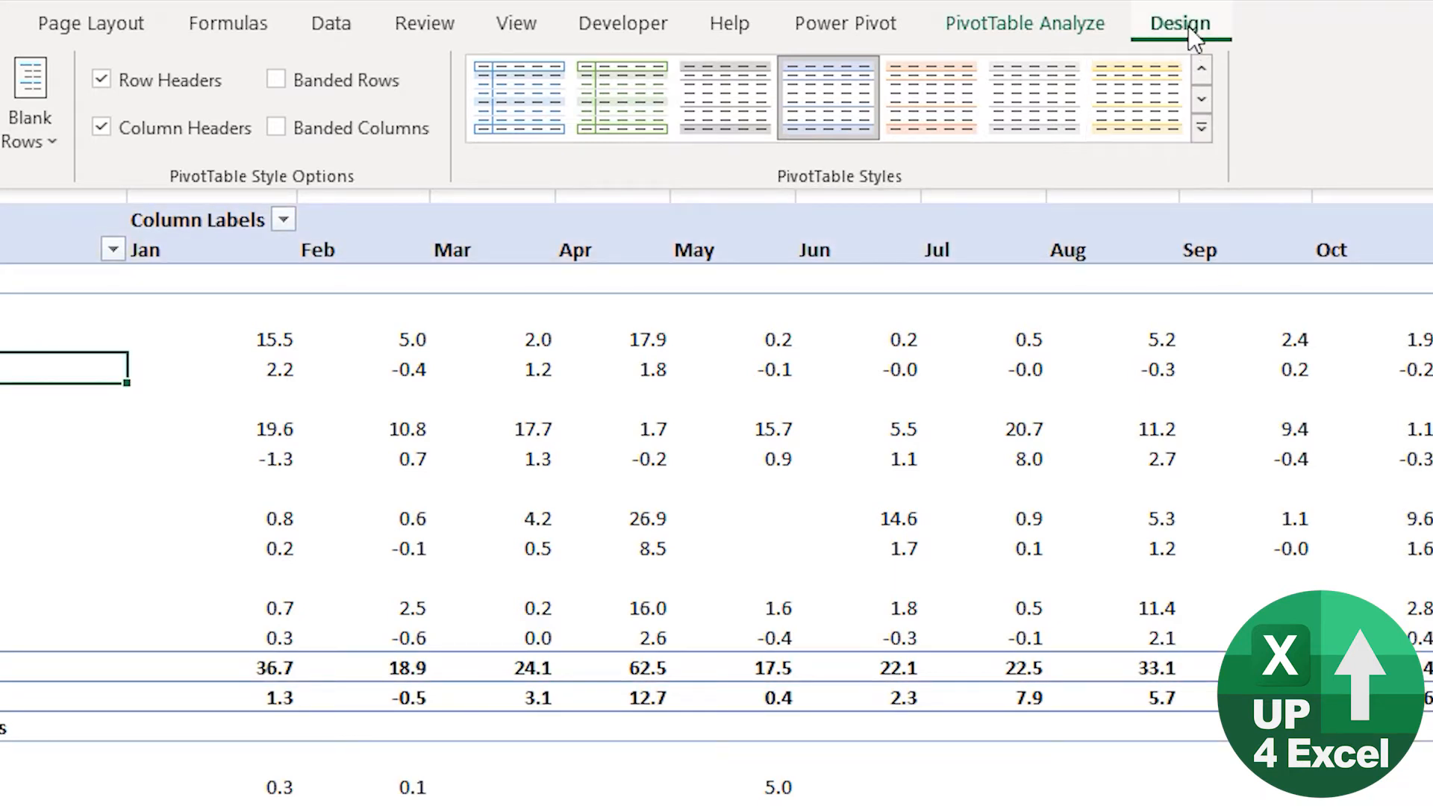
# Step: Expand the PivotTable Styles gallery to pick a grey Medium style
pyautogui.click(1200, 127)
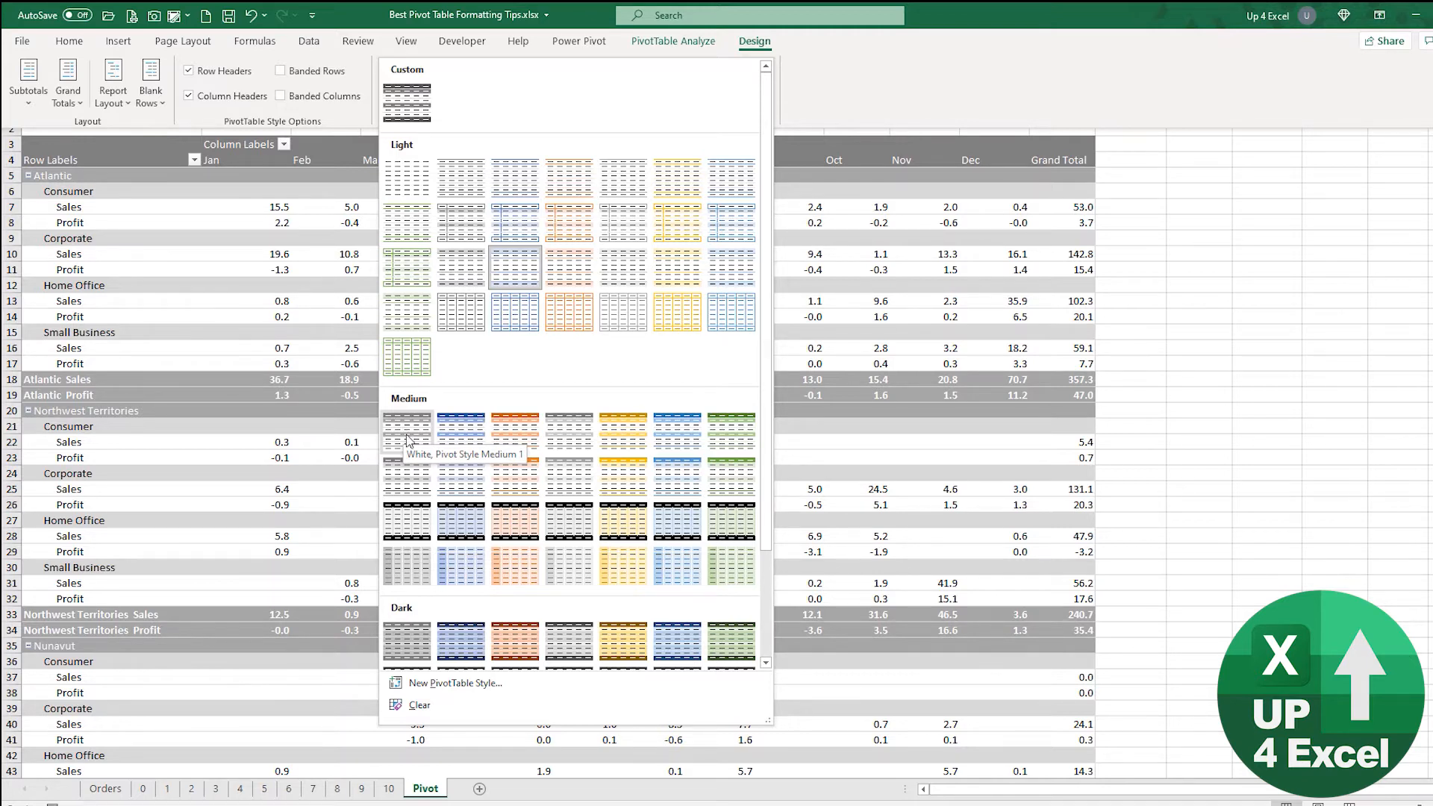
pyautogui.moveTo(409, 482)
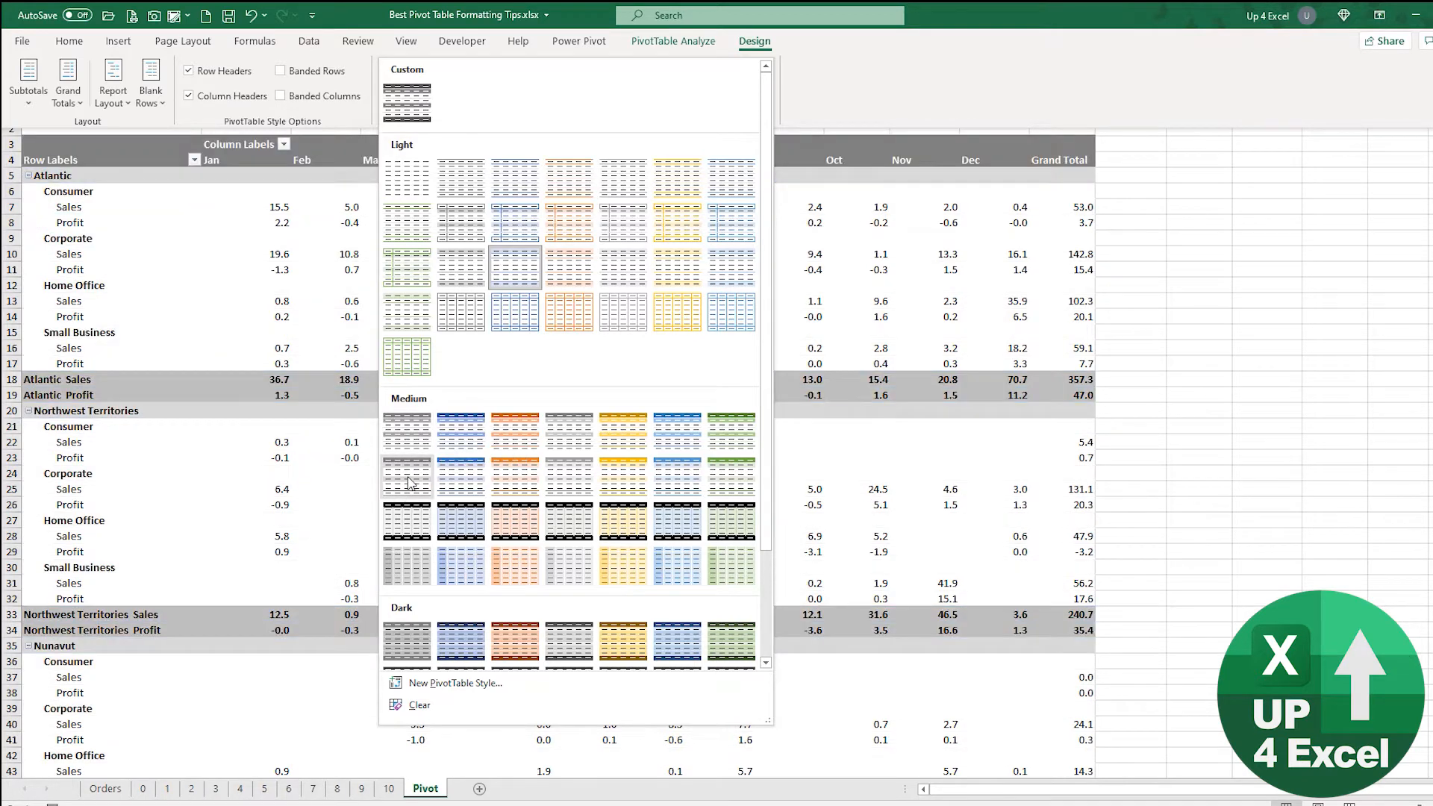
pyautogui.moveTo(406, 425)
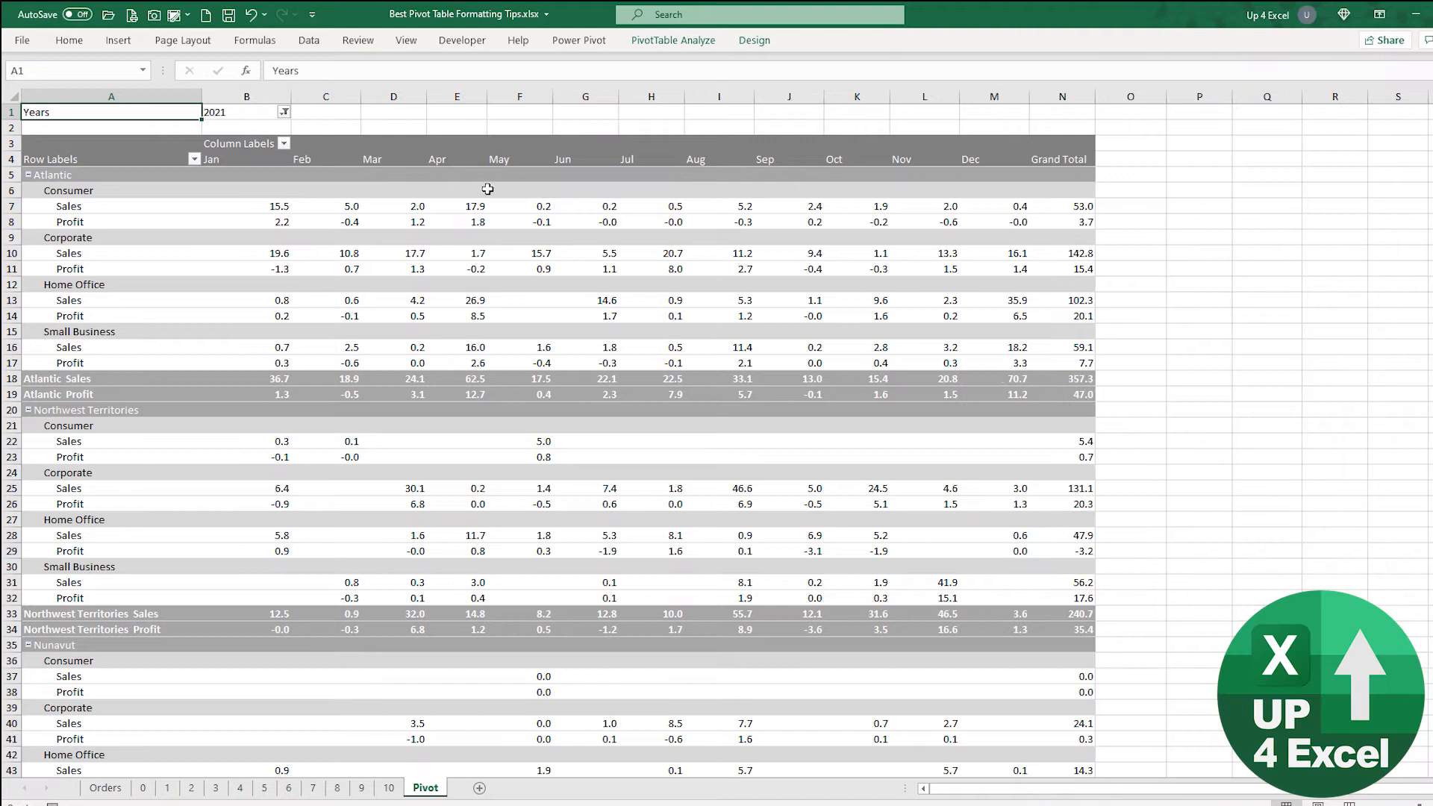
pyautogui.moveTo(634, 226)
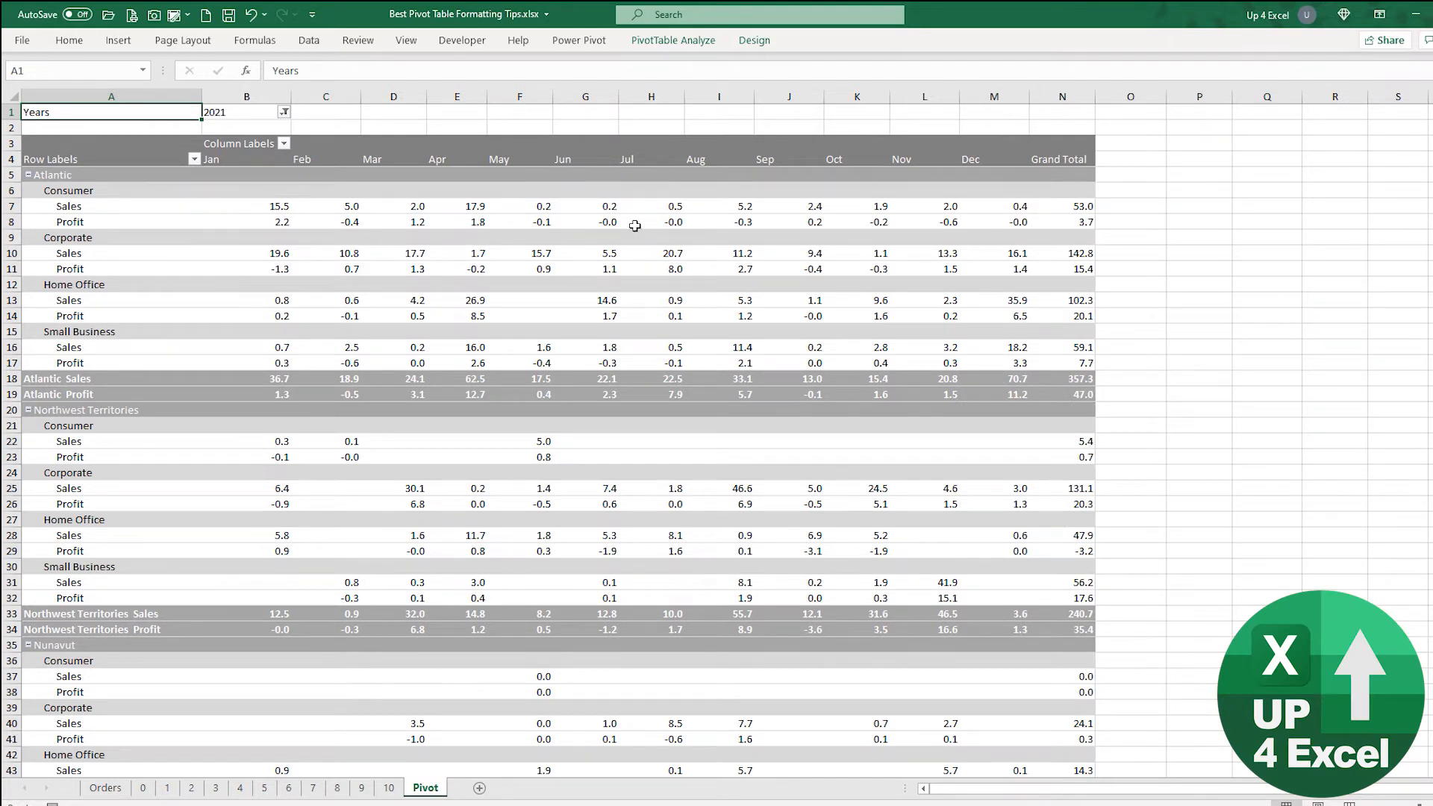
# Step: Show the context options for the grey style in the PivotTable Styles gallery
pyautogui.click(754, 39)
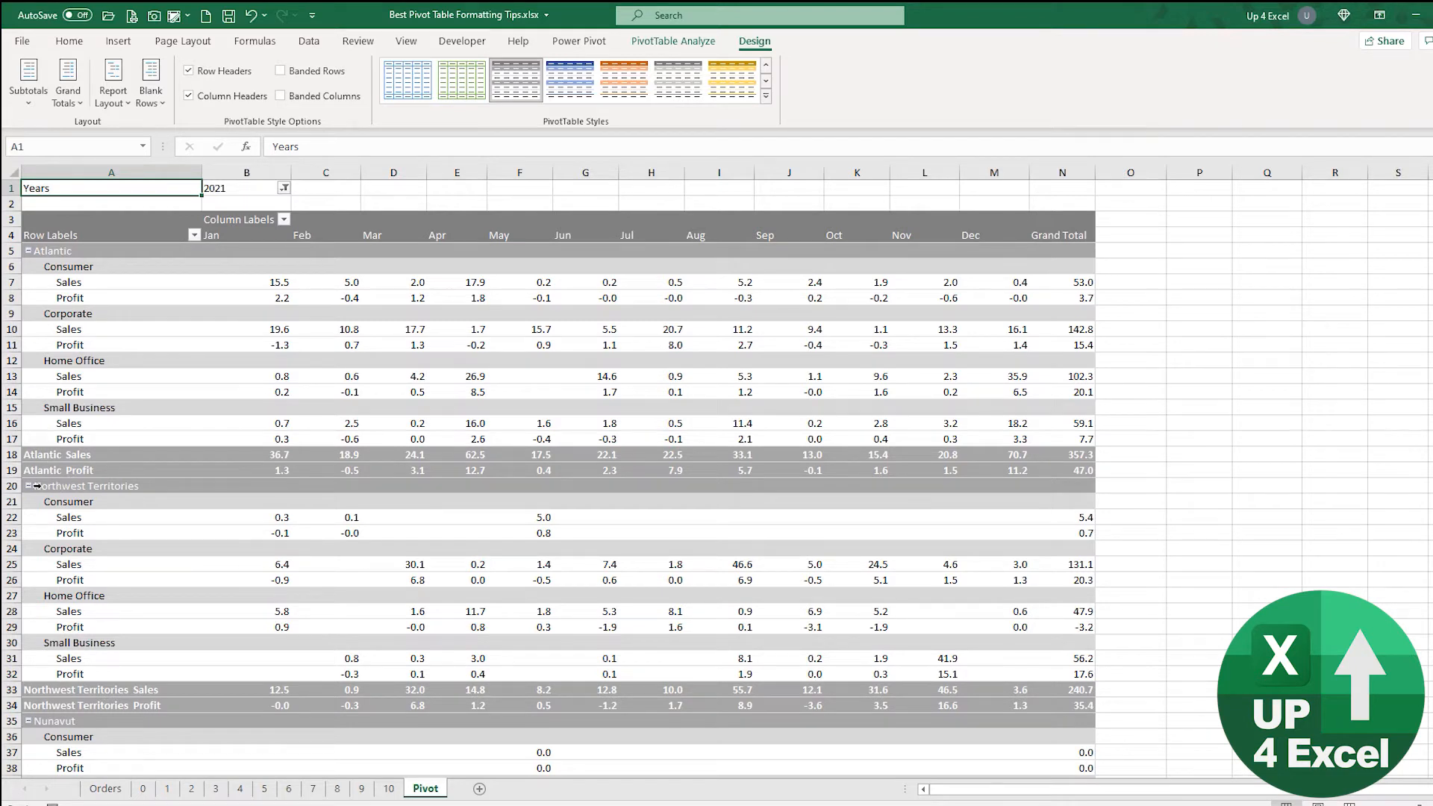
pyautogui.click(87, 486)
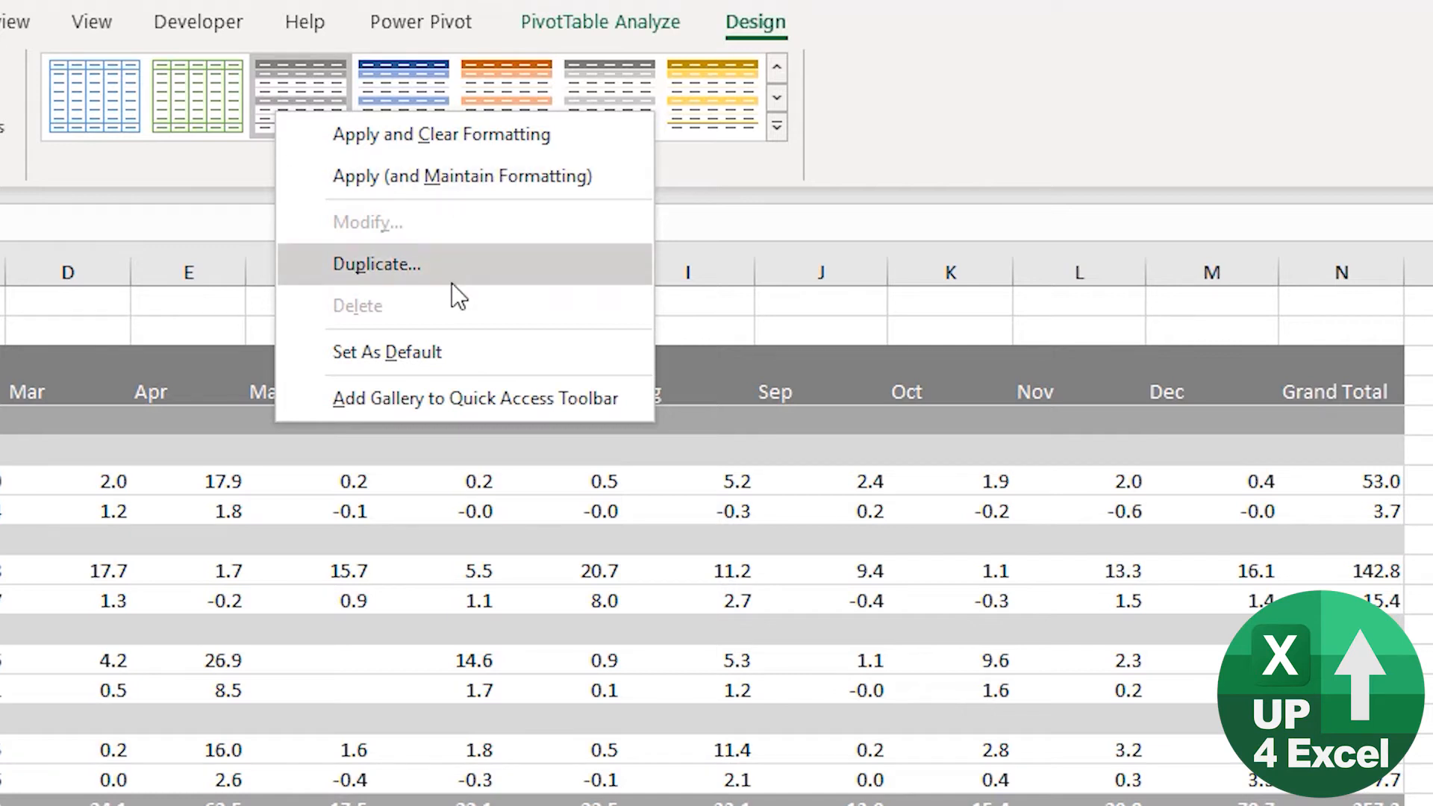
# Step: Duplicate the grey style as PivotStyleMedium1 3 and select its Header Row element
pyautogui.click(376, 263)
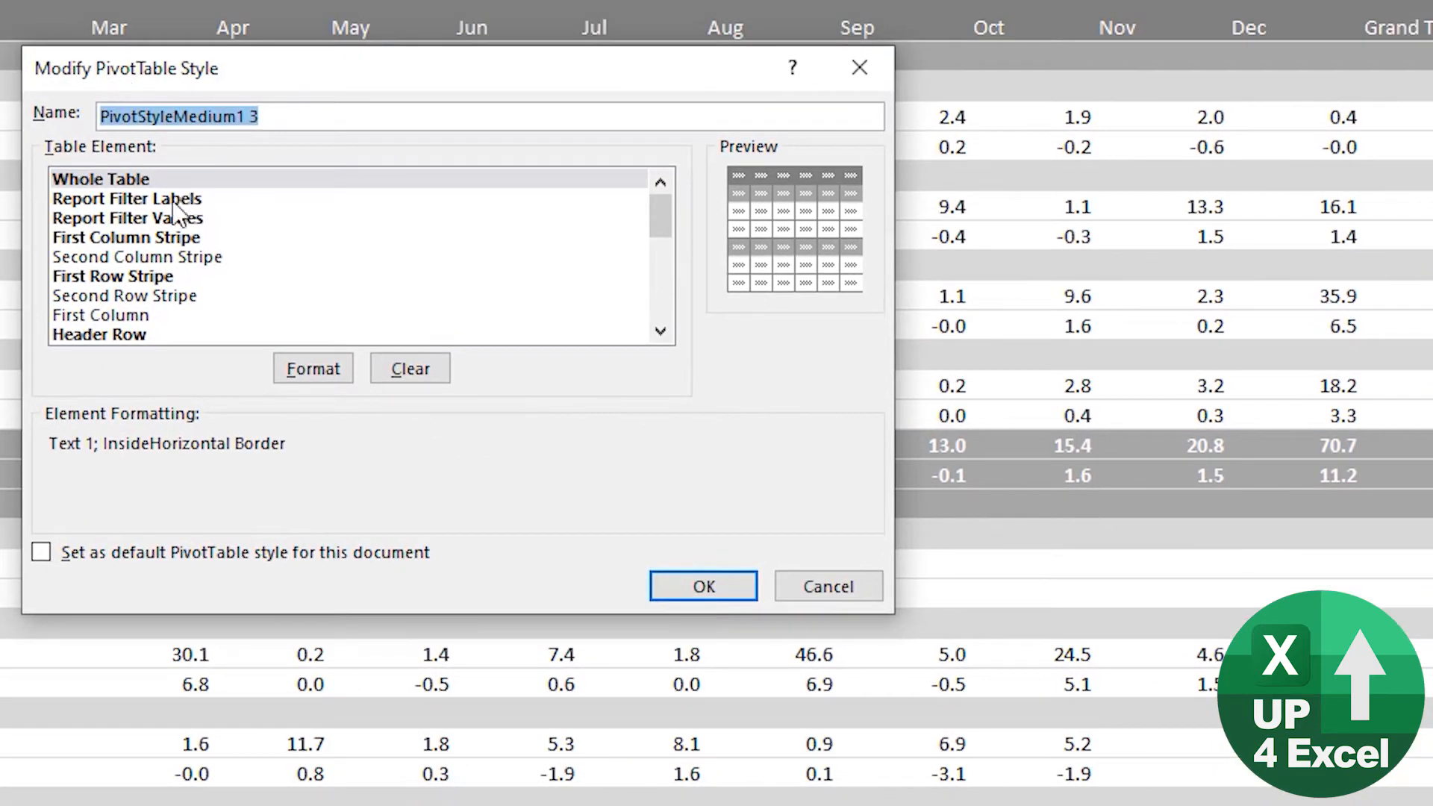
pyautogui.moveTo(280, 142)
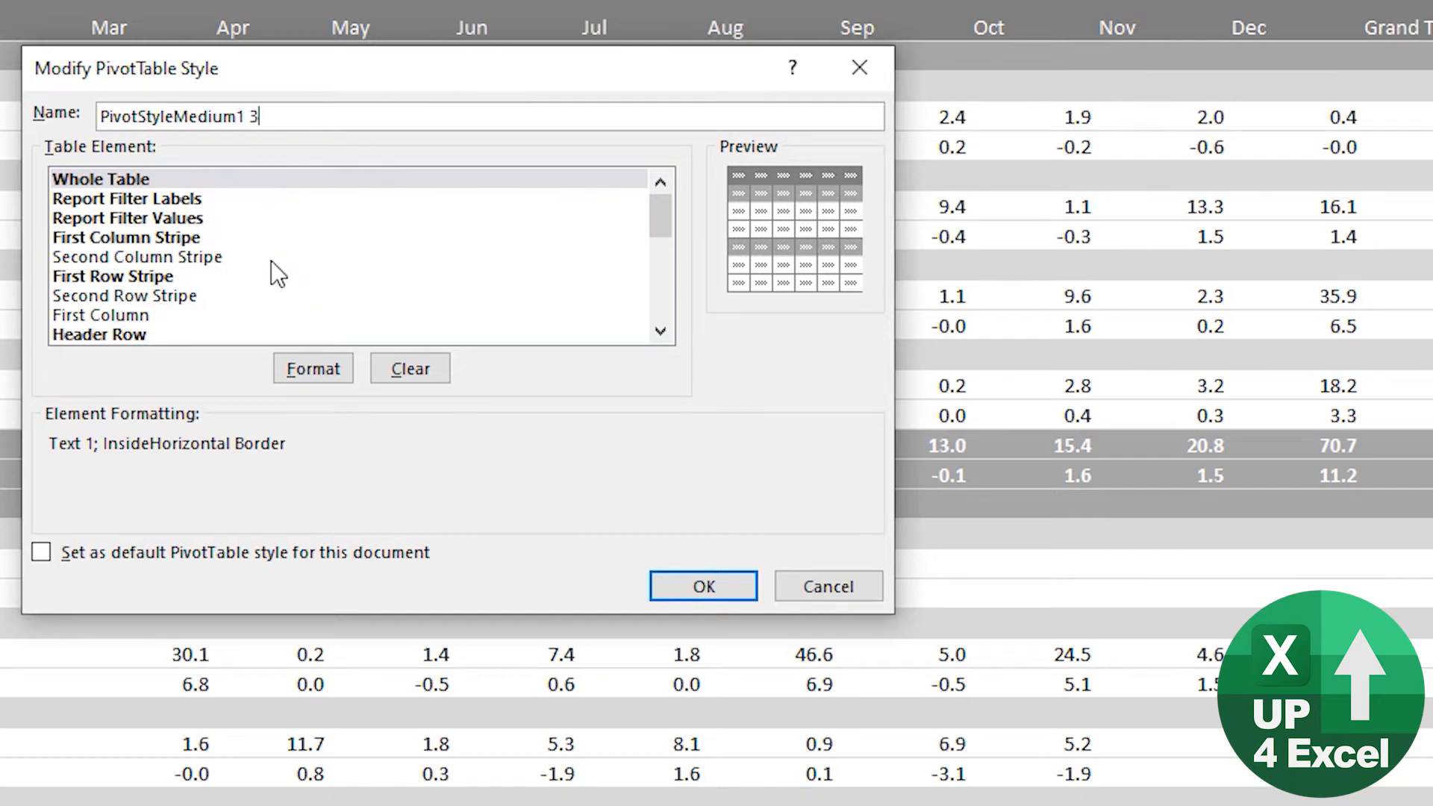
pyautogui.click(98, 334)
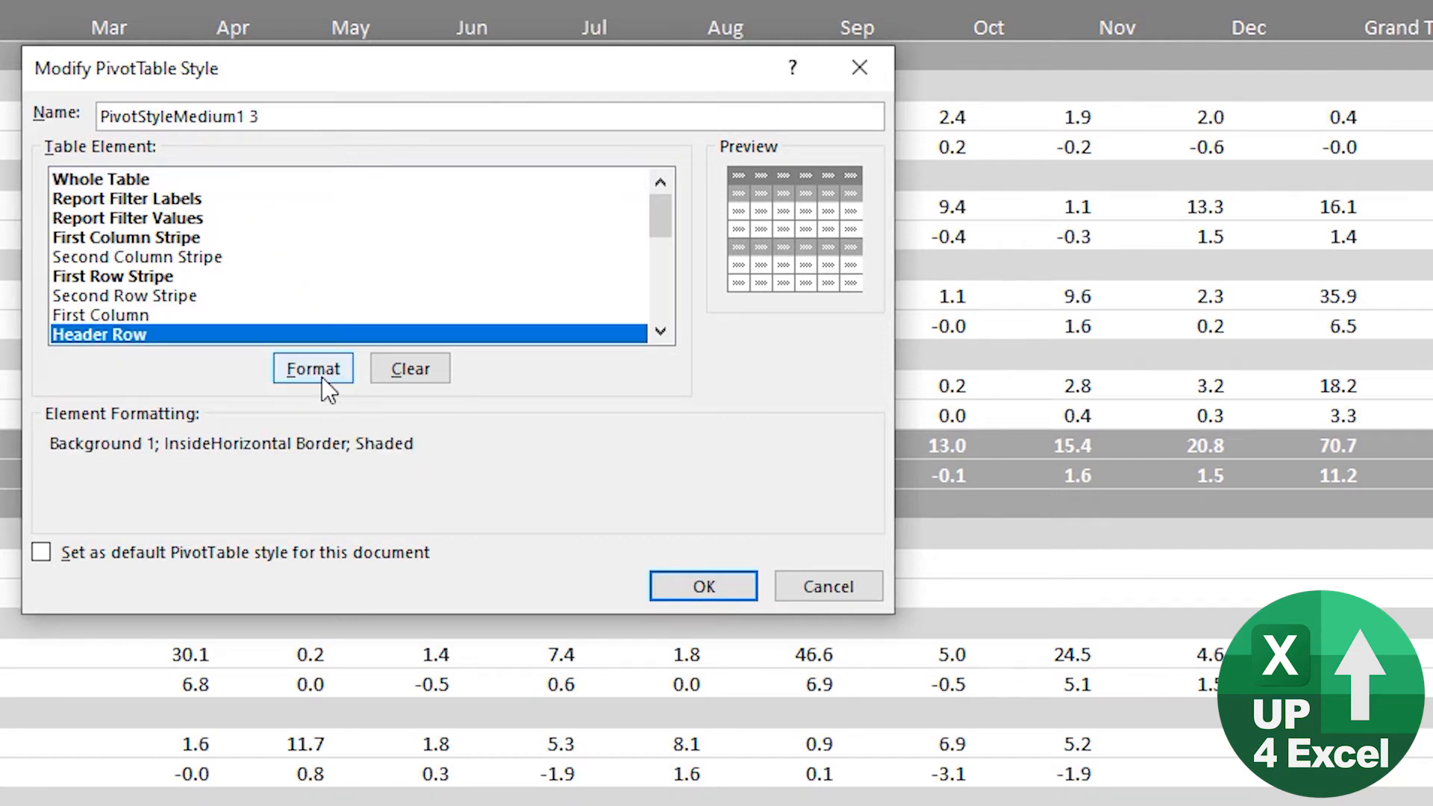
pyautogui.moveTo(260, 366)
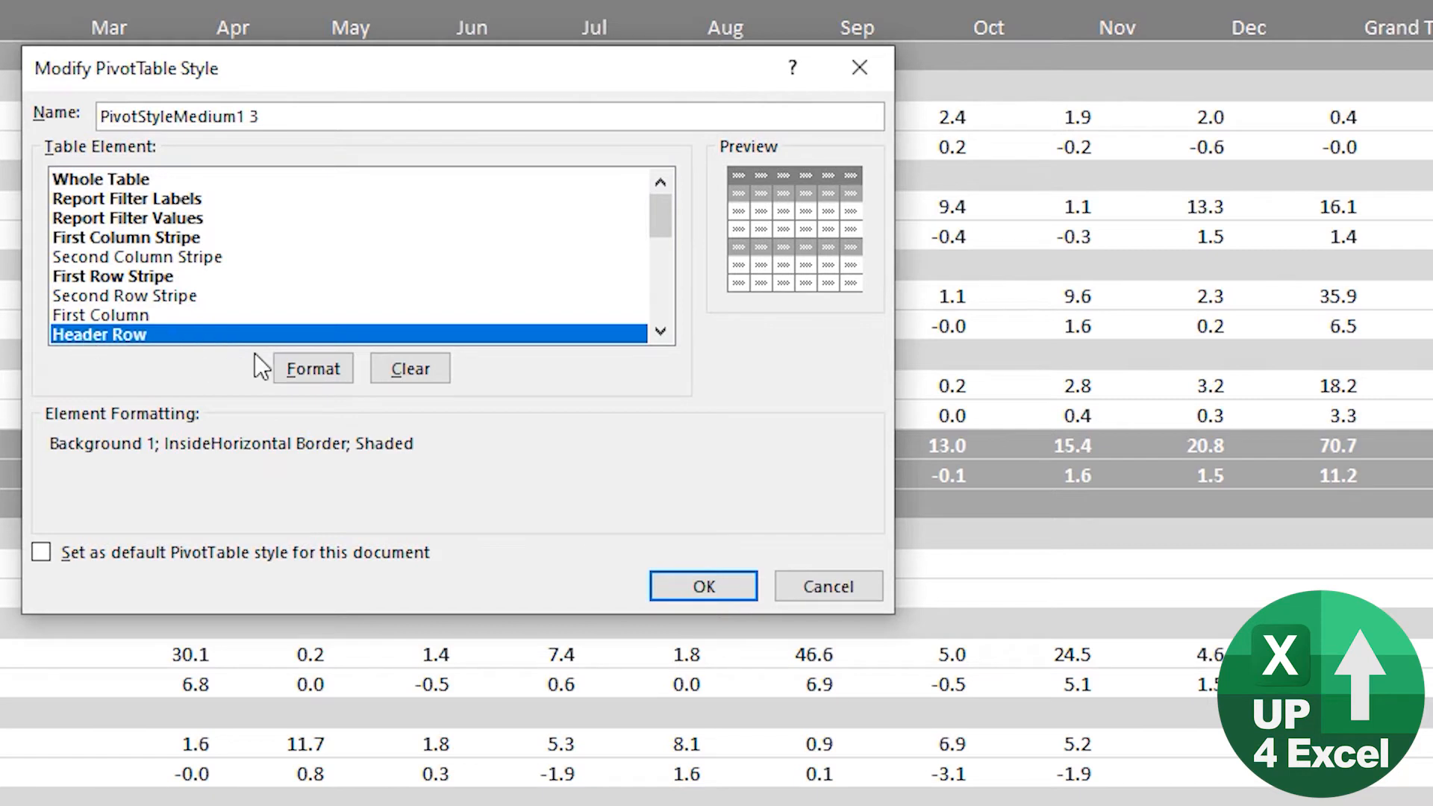
# Step: Give the Header Row element a dark grey background fill
pyautogui.click(312, 369)
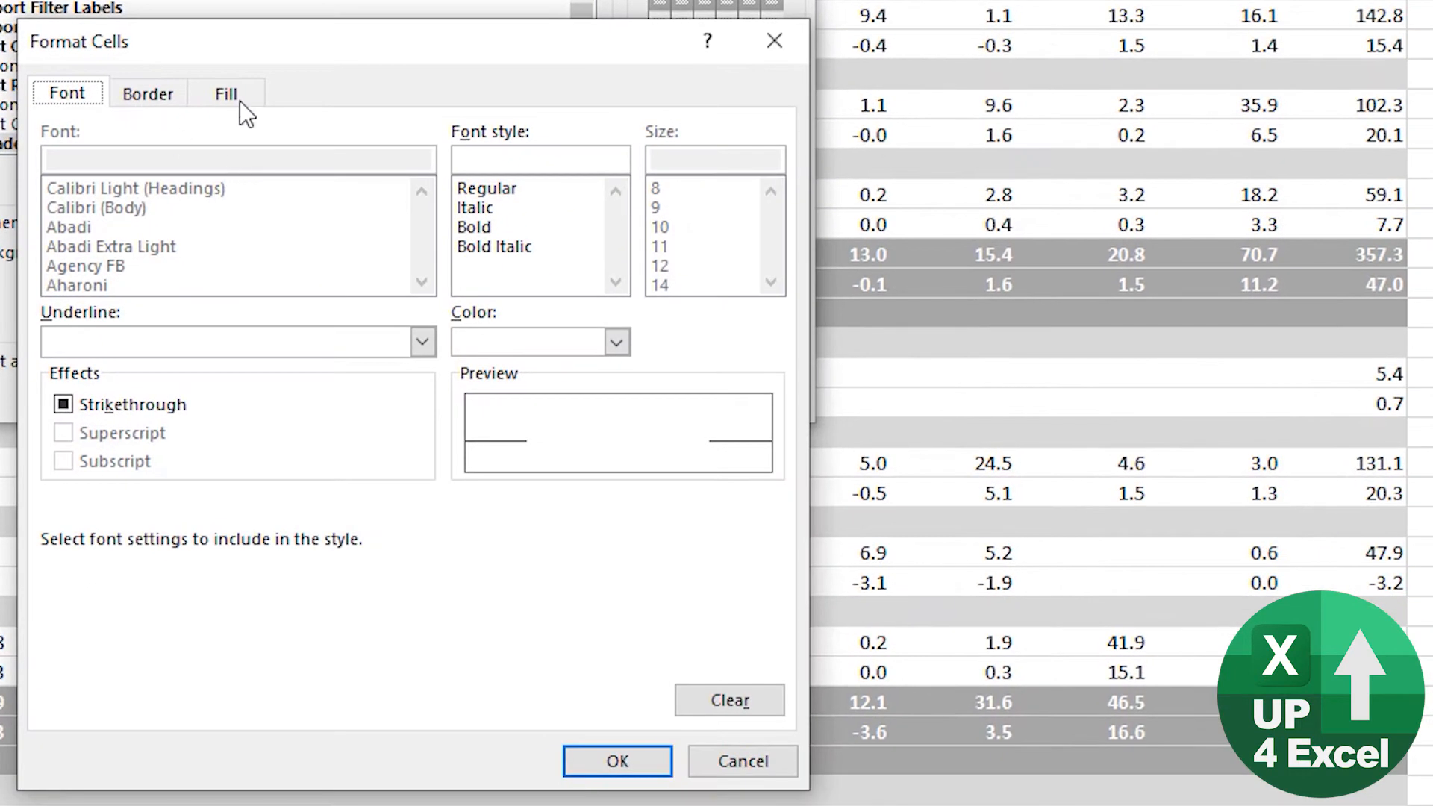
pyautogui.click(226, 91)
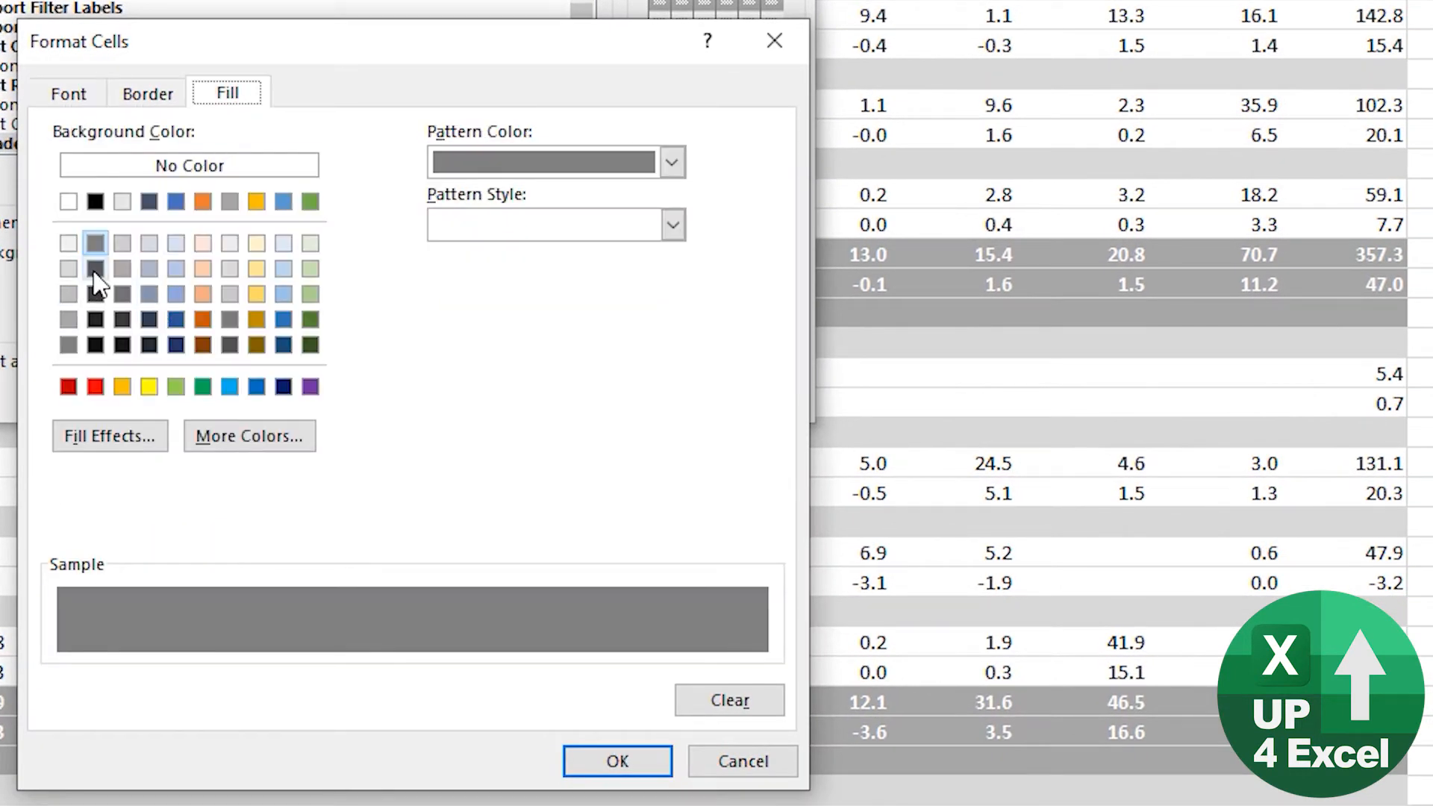
pyautogui.click(68, 92)
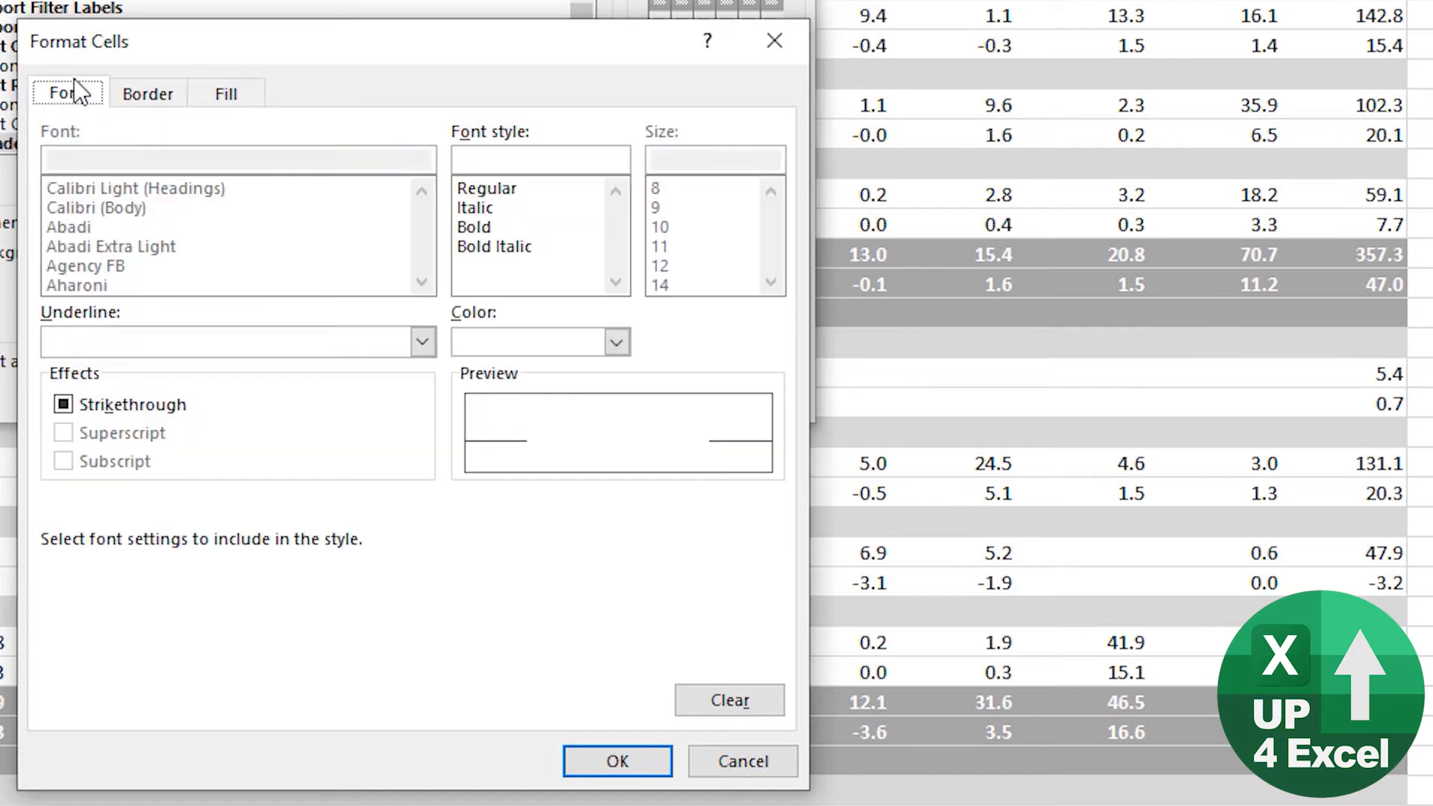
pyautogui.click(617, 342)
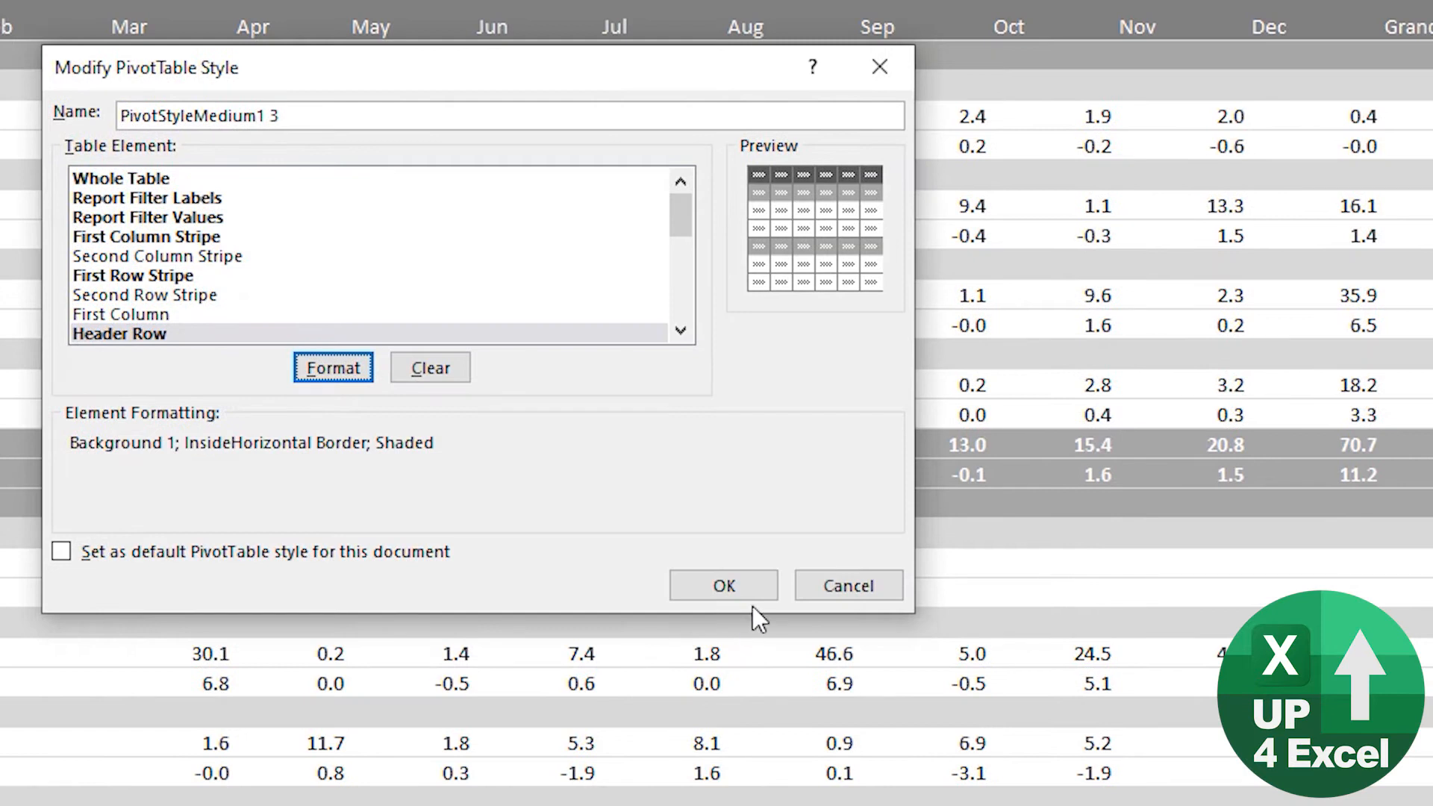
# Step: Save the custom style and apply PivotStyleMedium1 3 from the gallery's Custom group
pyautogui.click(723, 585)
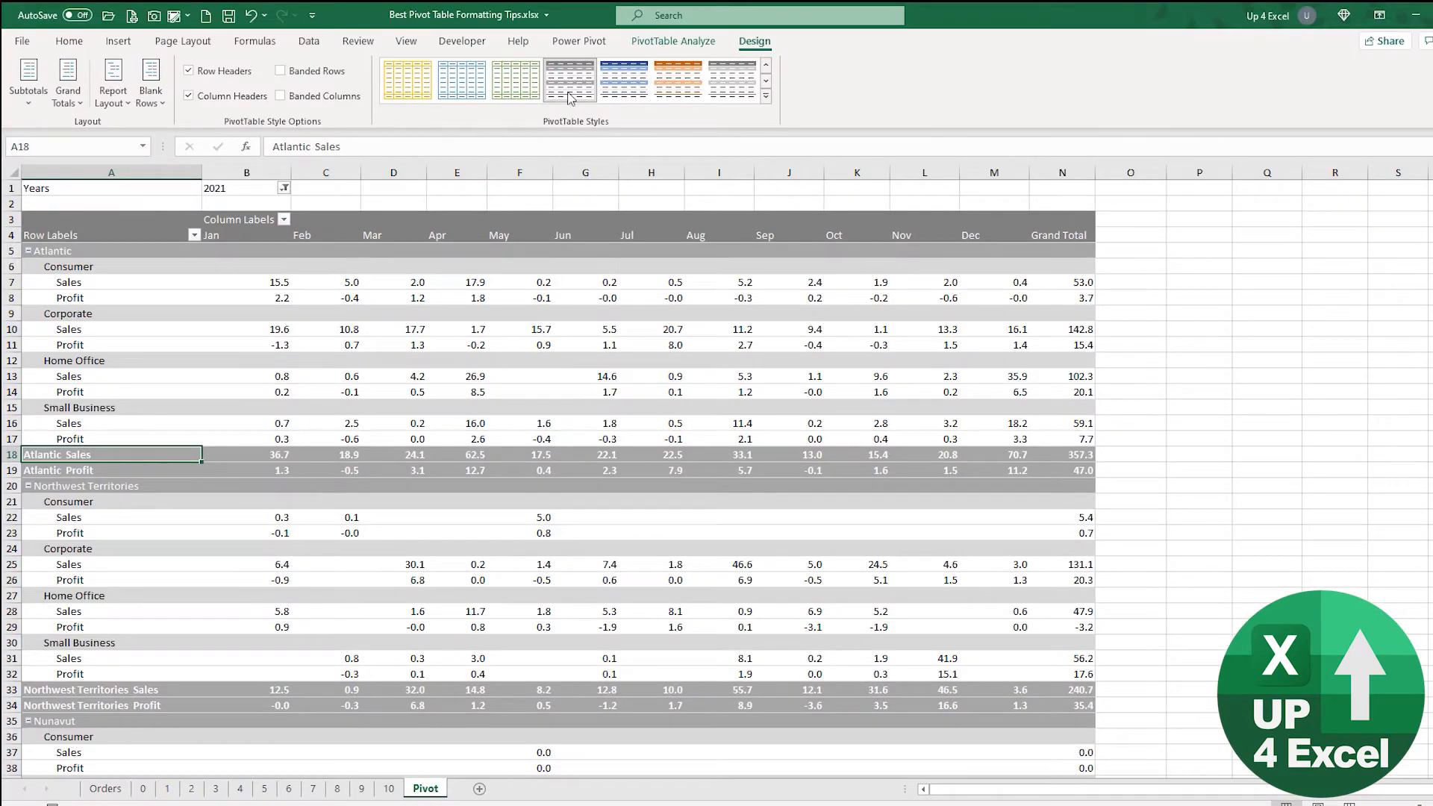
pyautogui.click(764, 97)
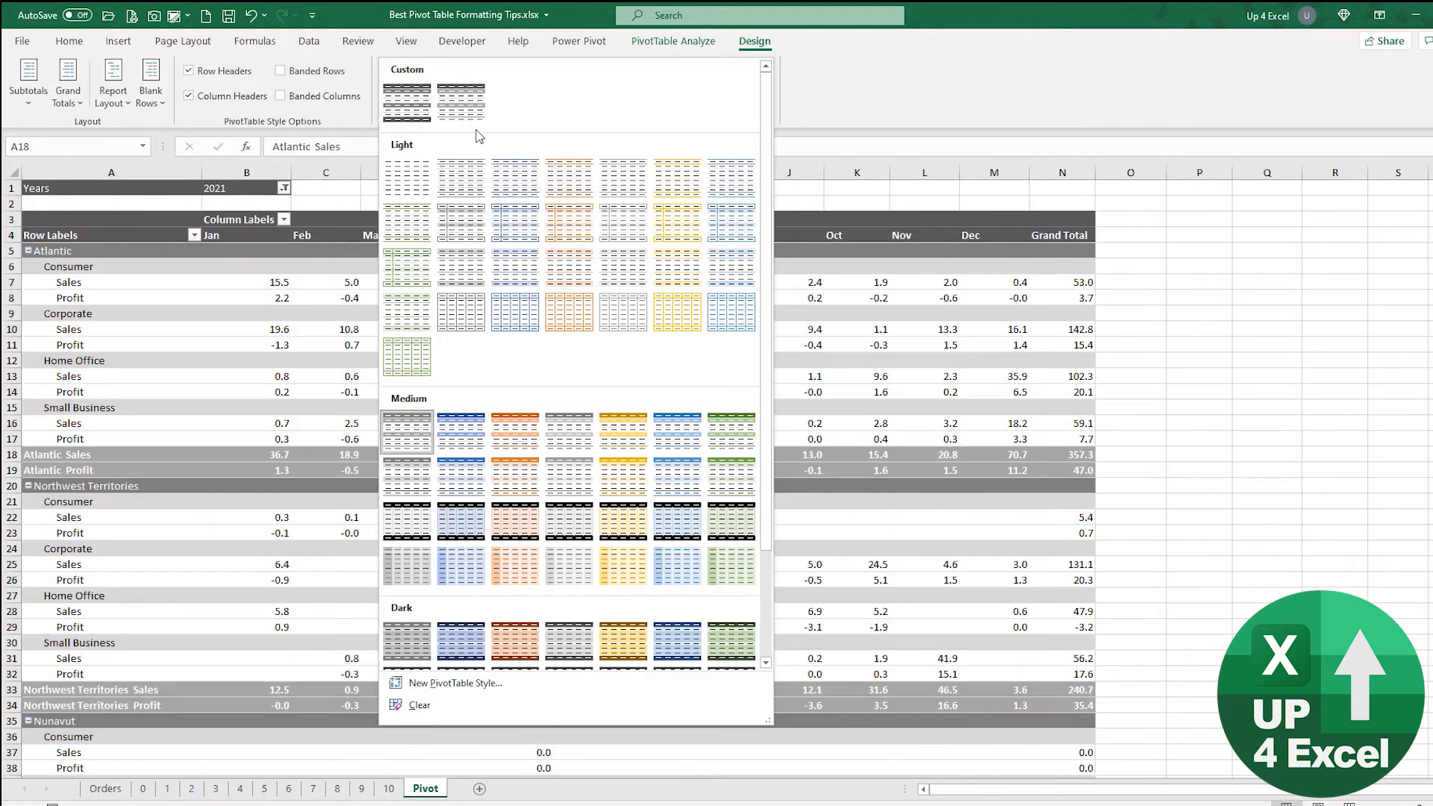
pyautogui.moveTo(461, 100)
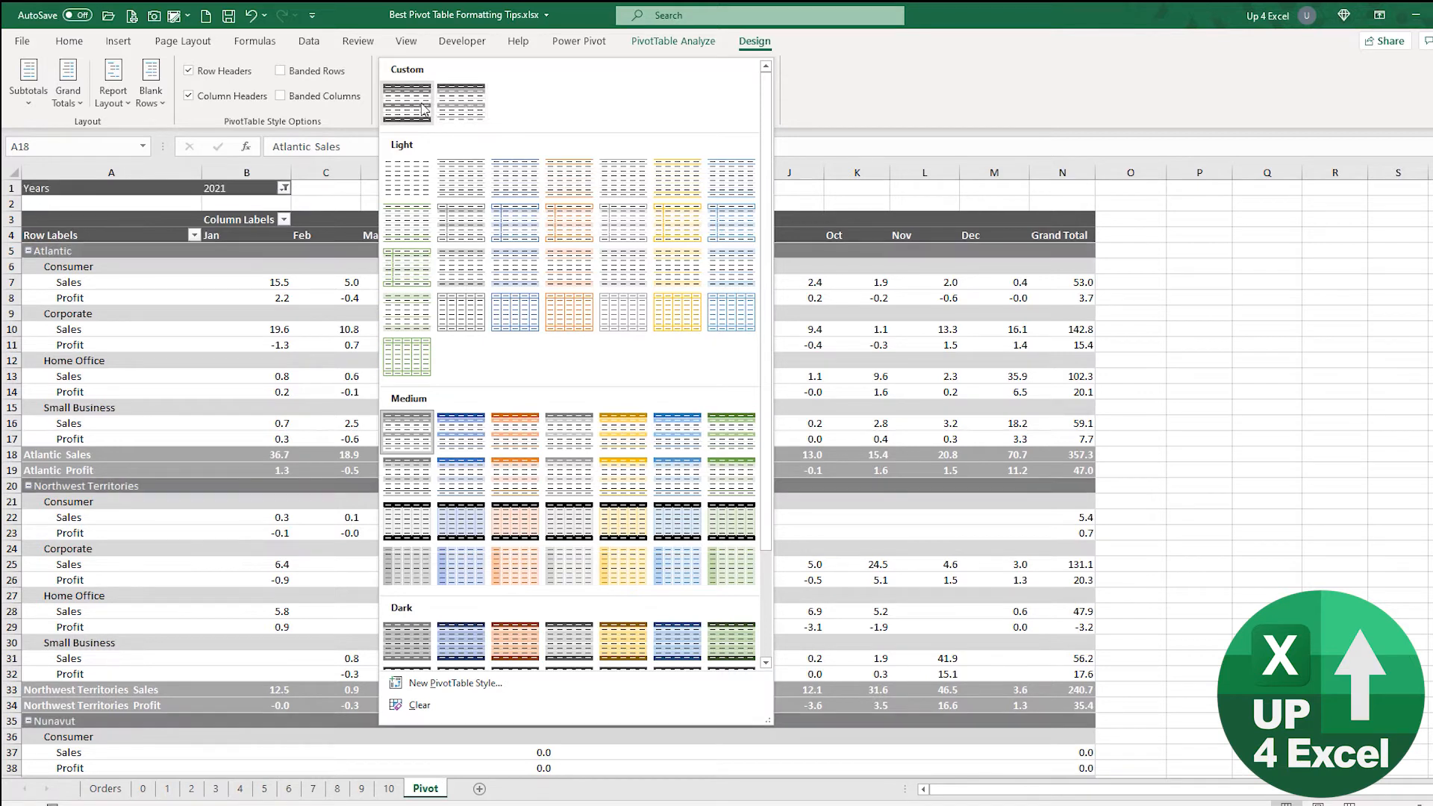
pyautogui.moveTo(423, 108)
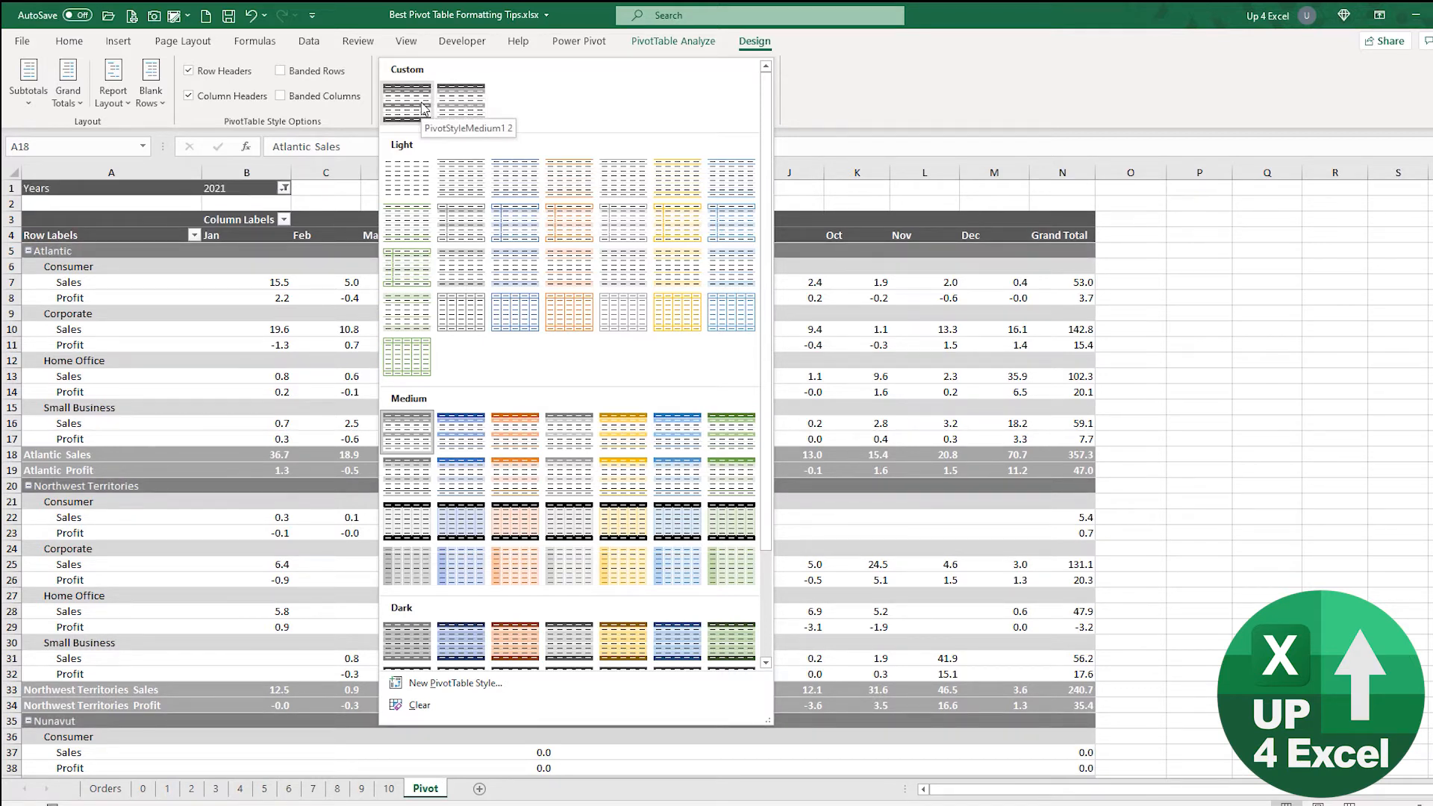
pyautogui.moveTo(462, 100)
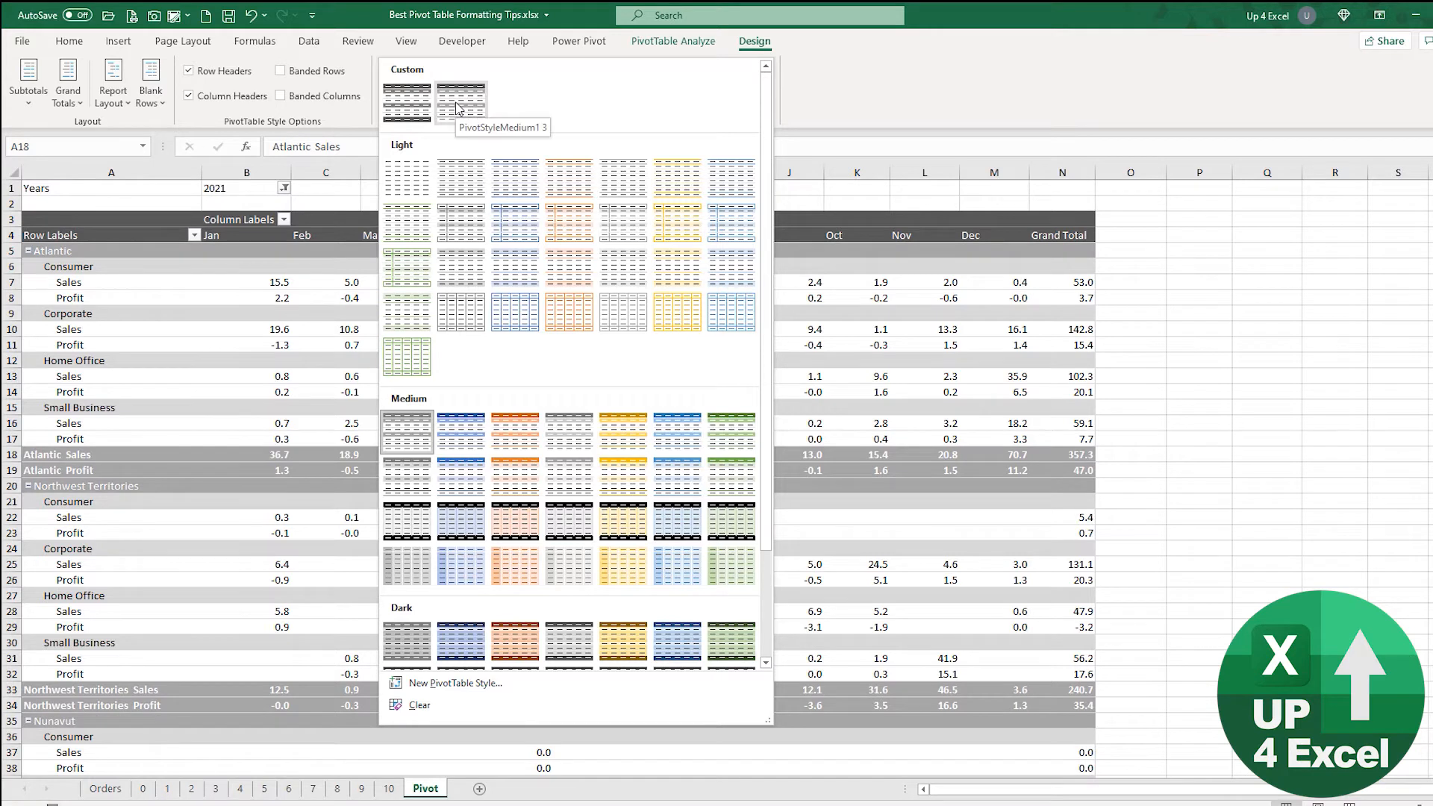
pyautogui.click(461, 100)
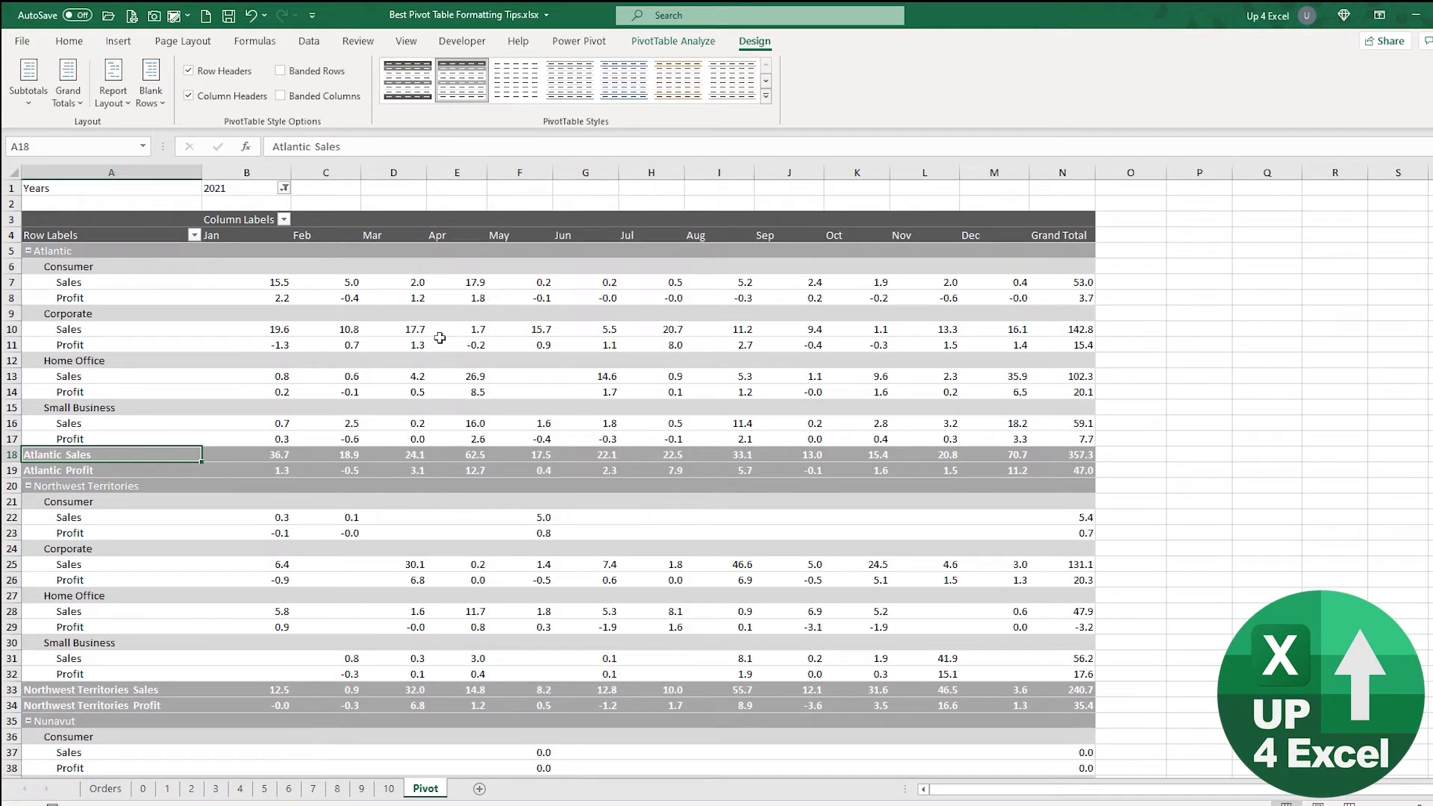
pyautogui.moveTo(450, 122)
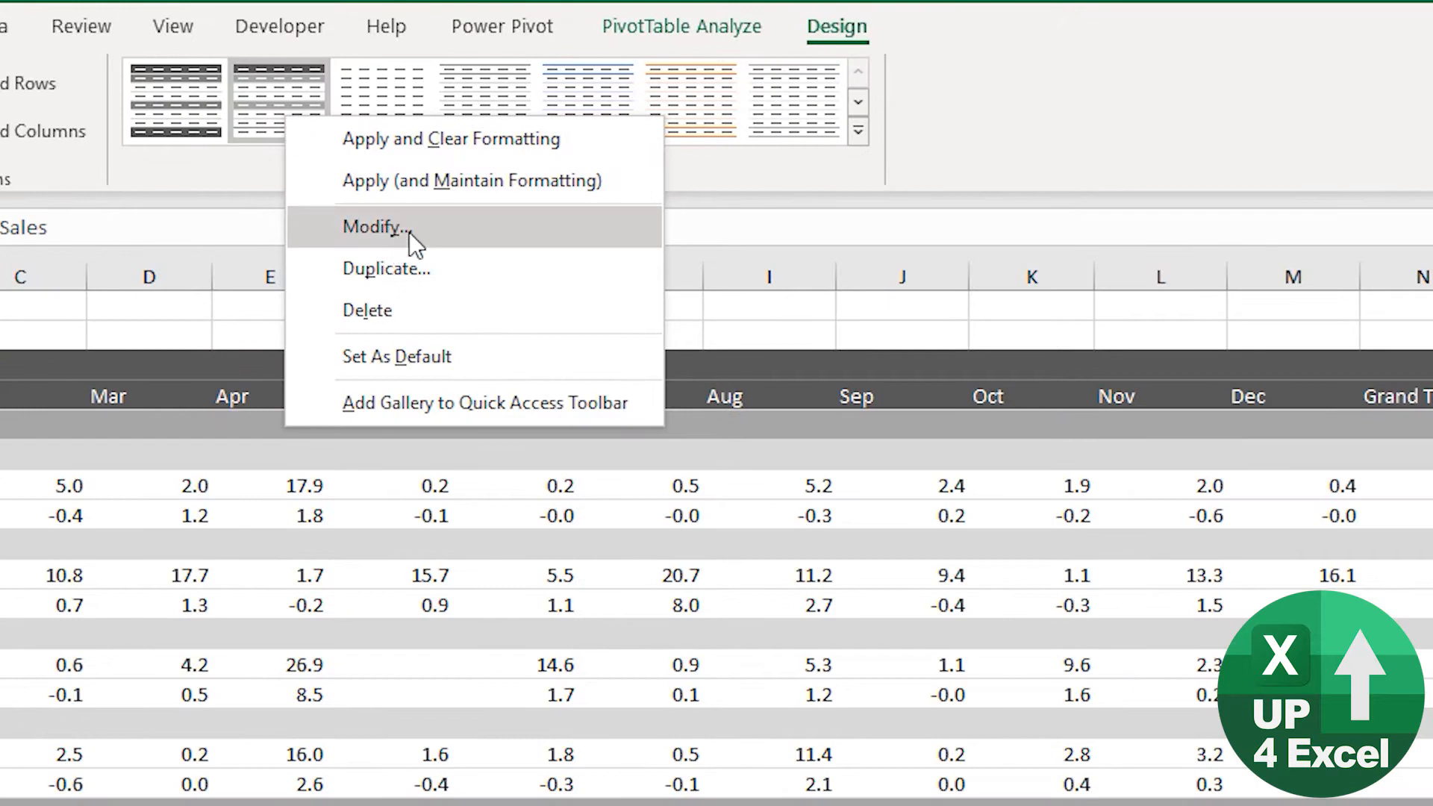
# Step: Reopen PivotStyleMedium1 3 and format its Row Subheading 1 element's font
pyautogui.click(375, 227)
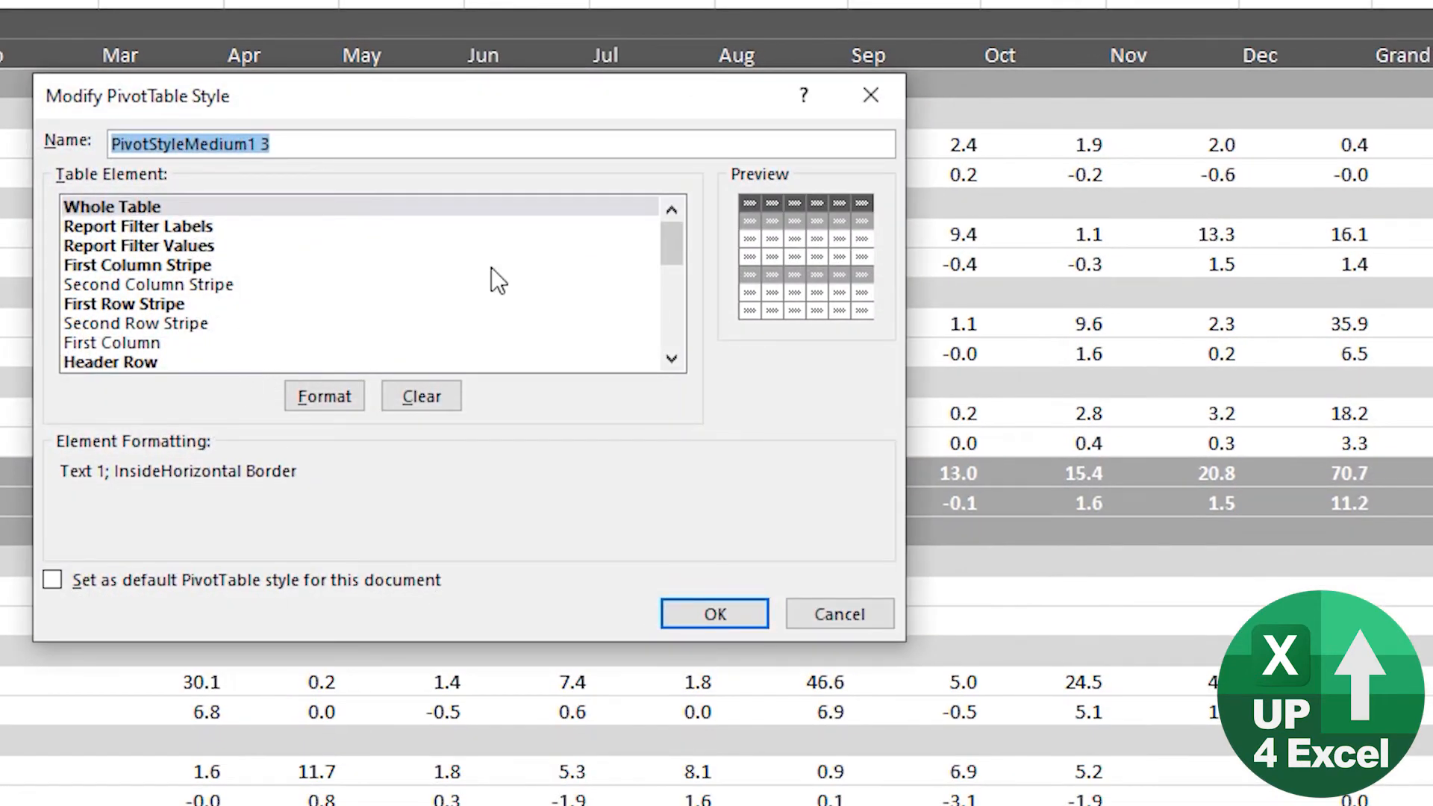
pyautogui.moveTo(153, 359)
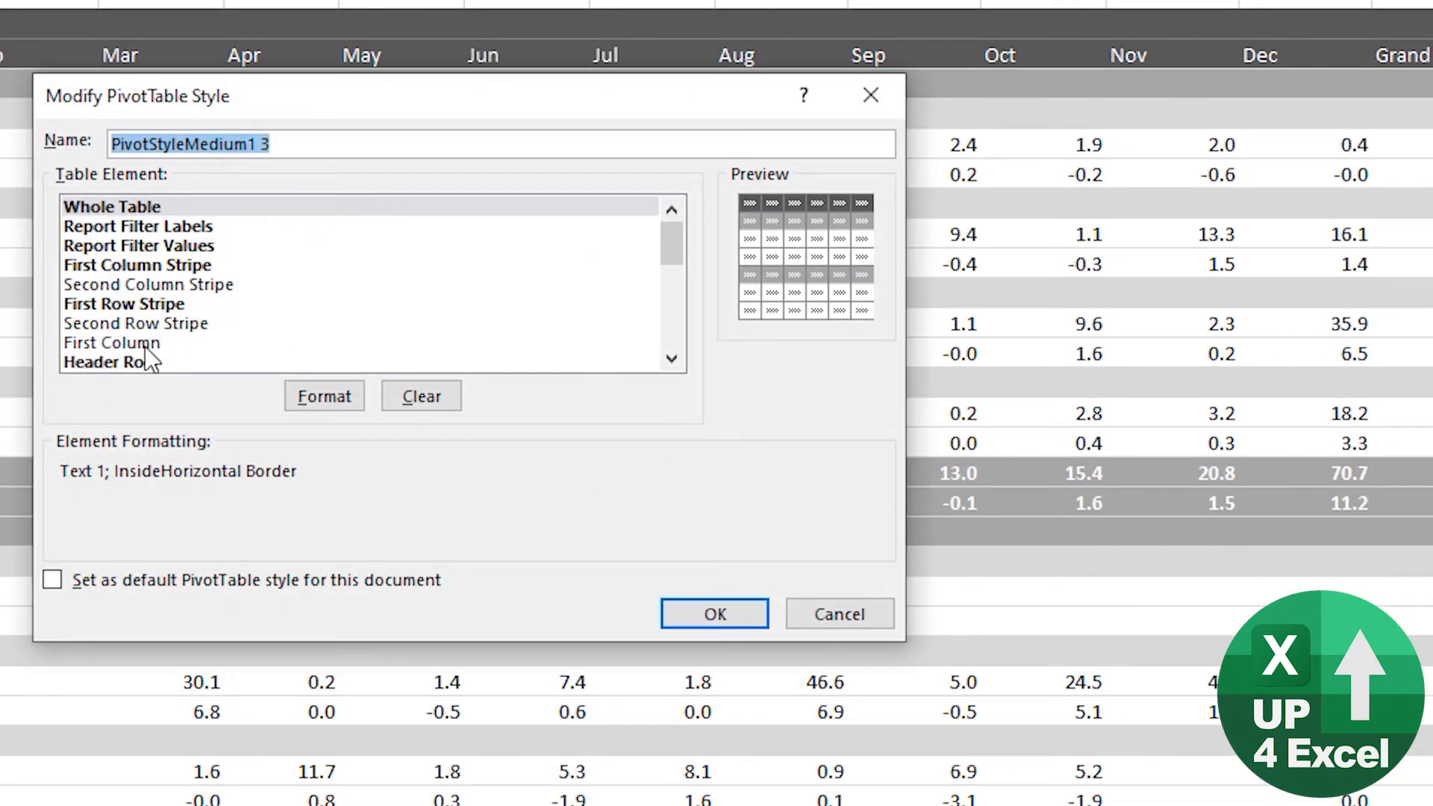
pyautogui.scroll(-3)
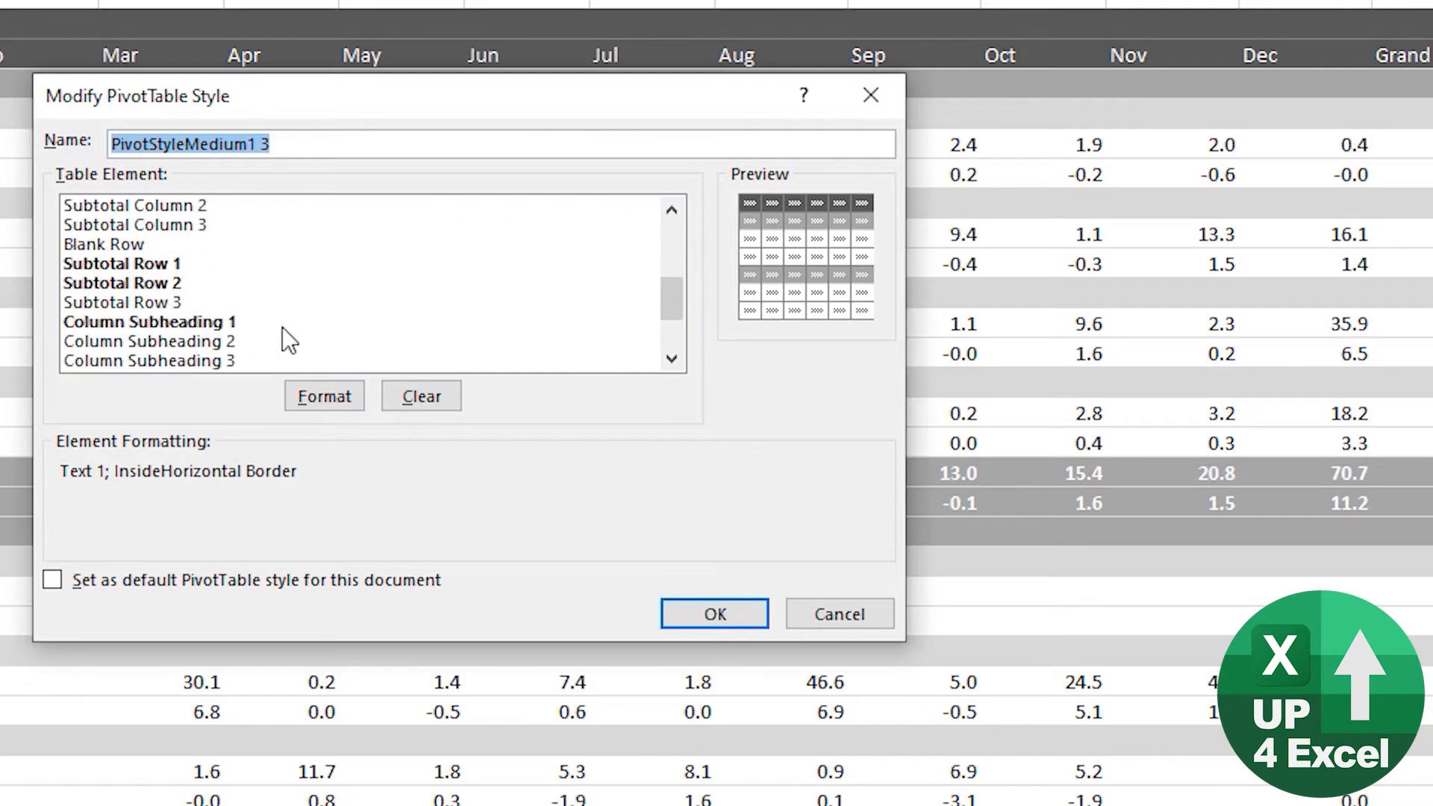
pyautogui.moveTo(174, 331)
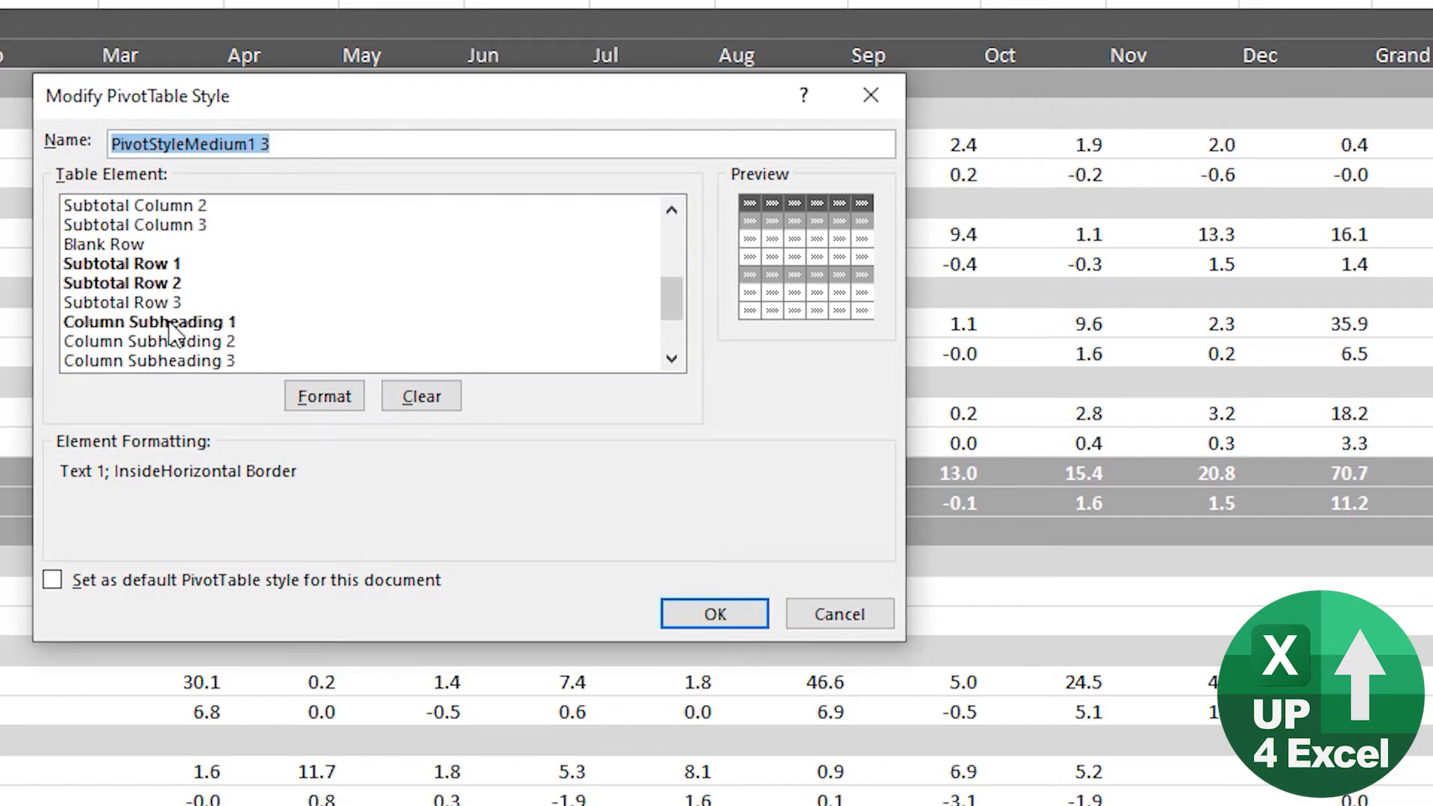
pyautogui.click(137, 284)
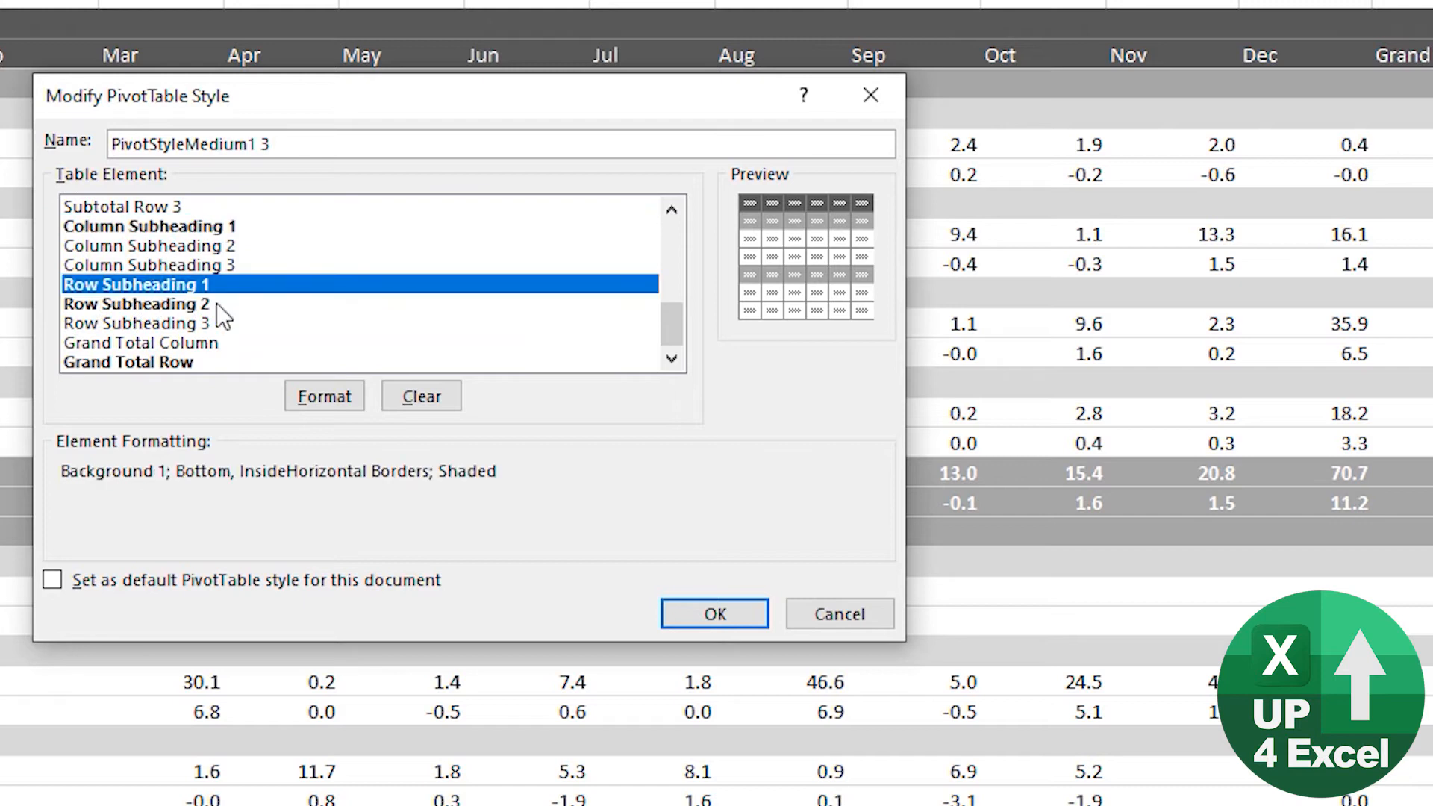
pyautogui.click(324, 395)
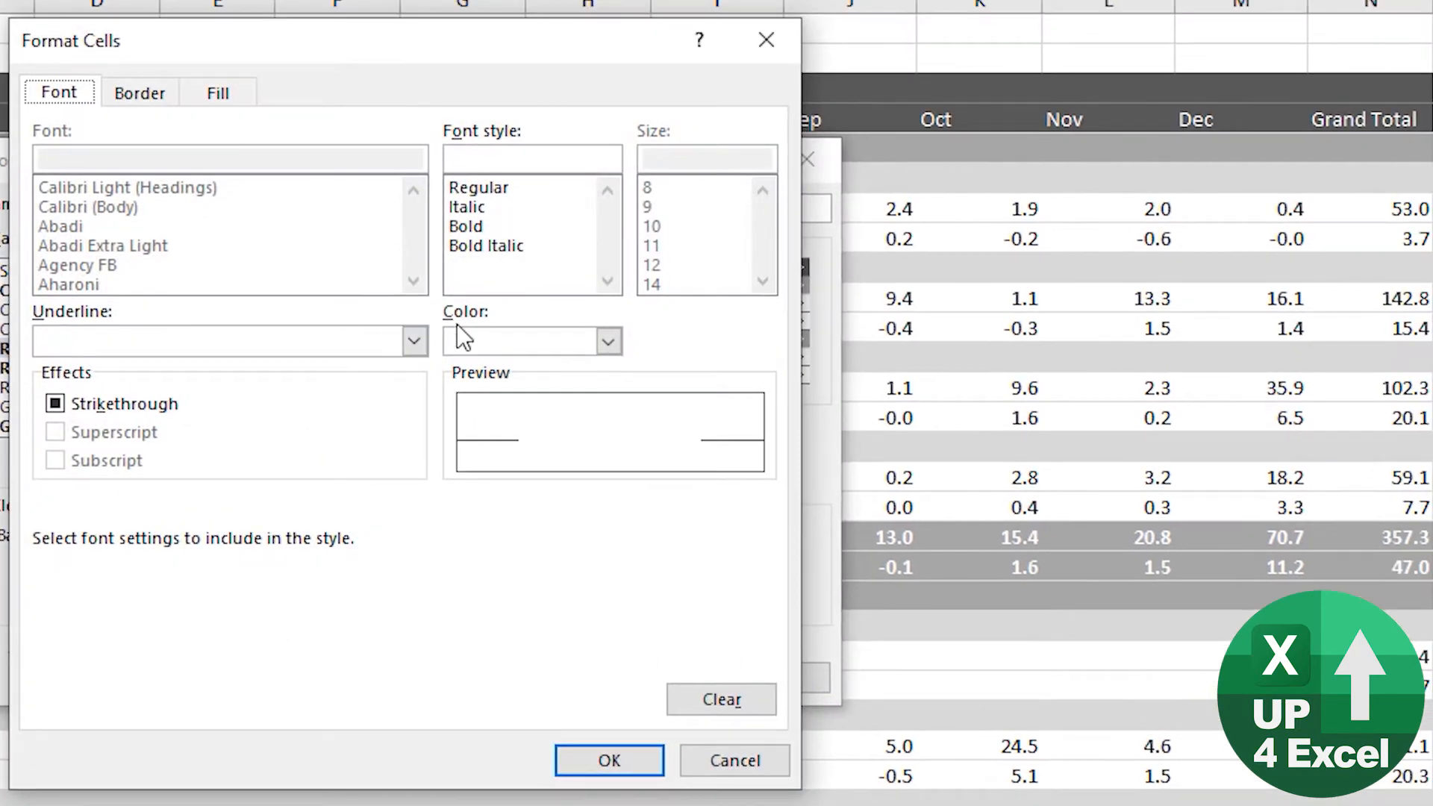
pyautogui.click(218, 91)
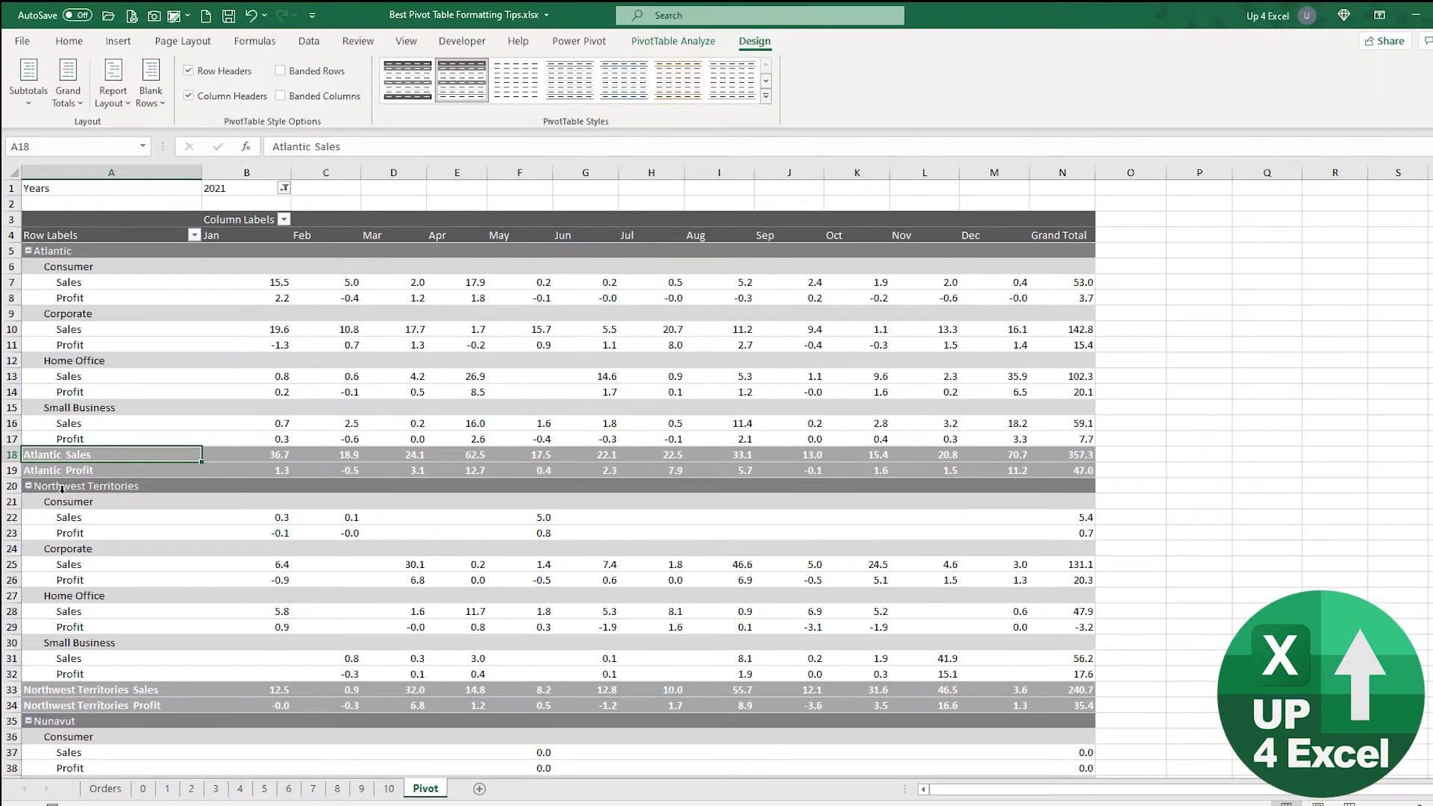
# Step: Show the context options for the custom pivot style again
pyautogui.click(85, 485)
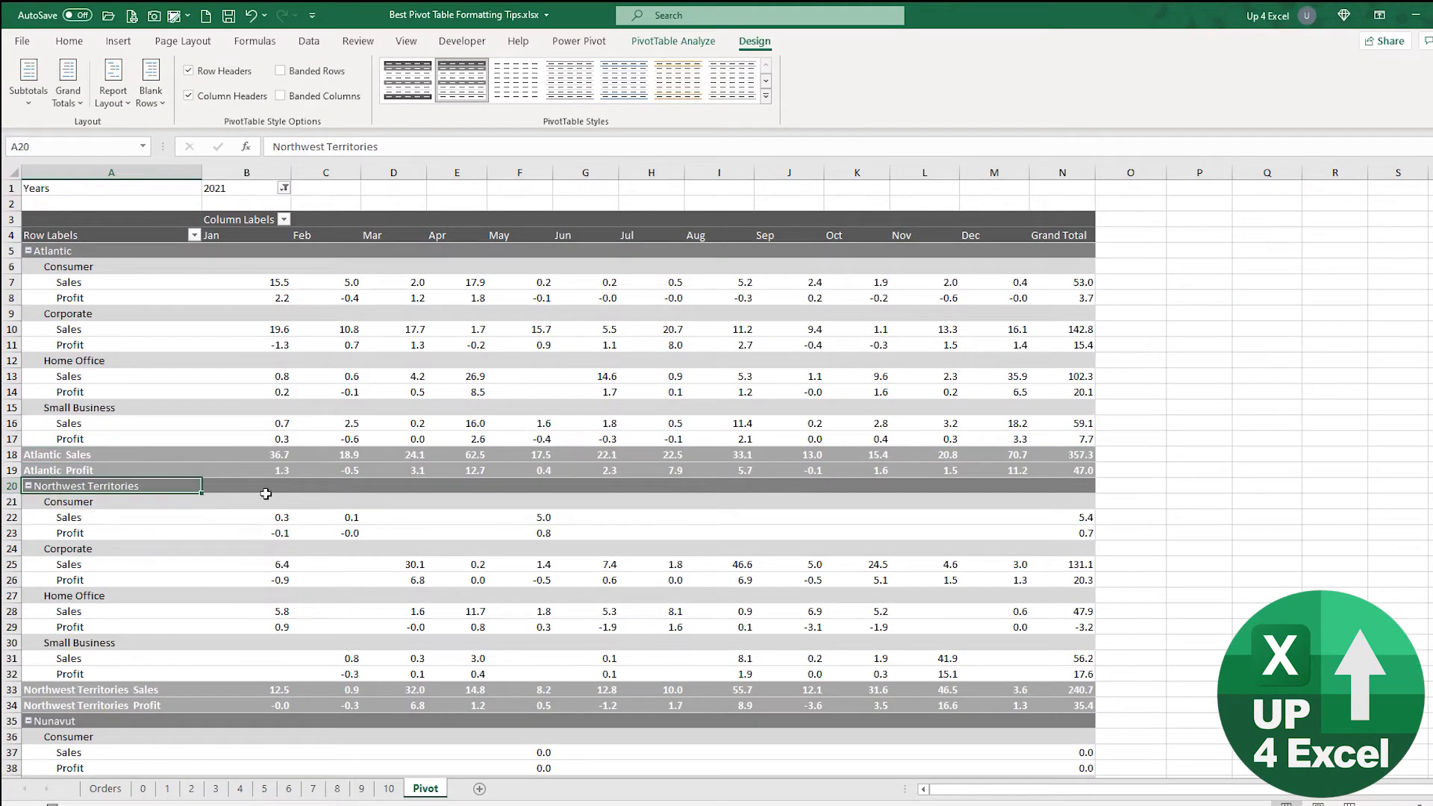
pyautogui.click(57, 453)
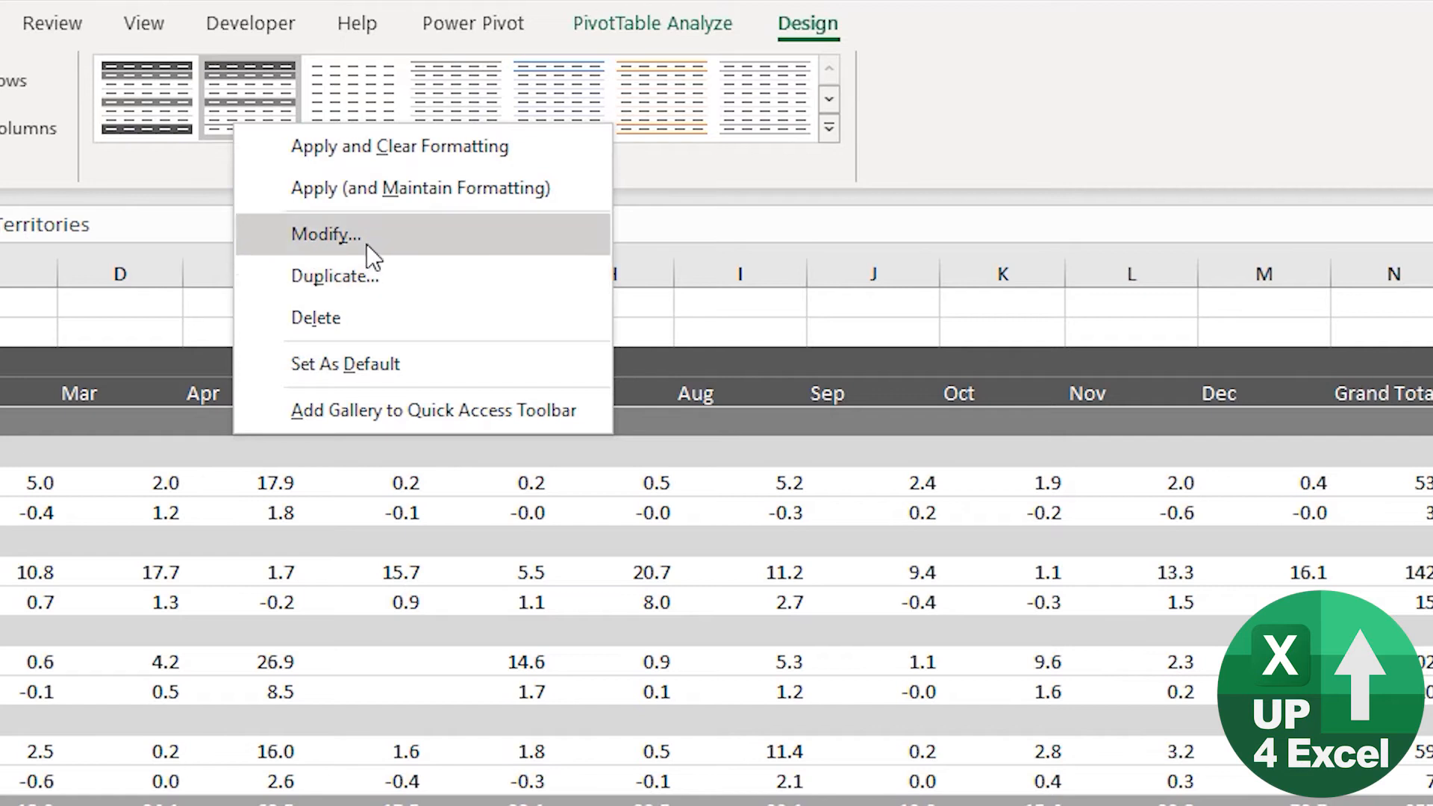
# Step: Give the Grand Total Row element a dark grey fill, then reopen the style's options
pyautogui.click(324, 235)
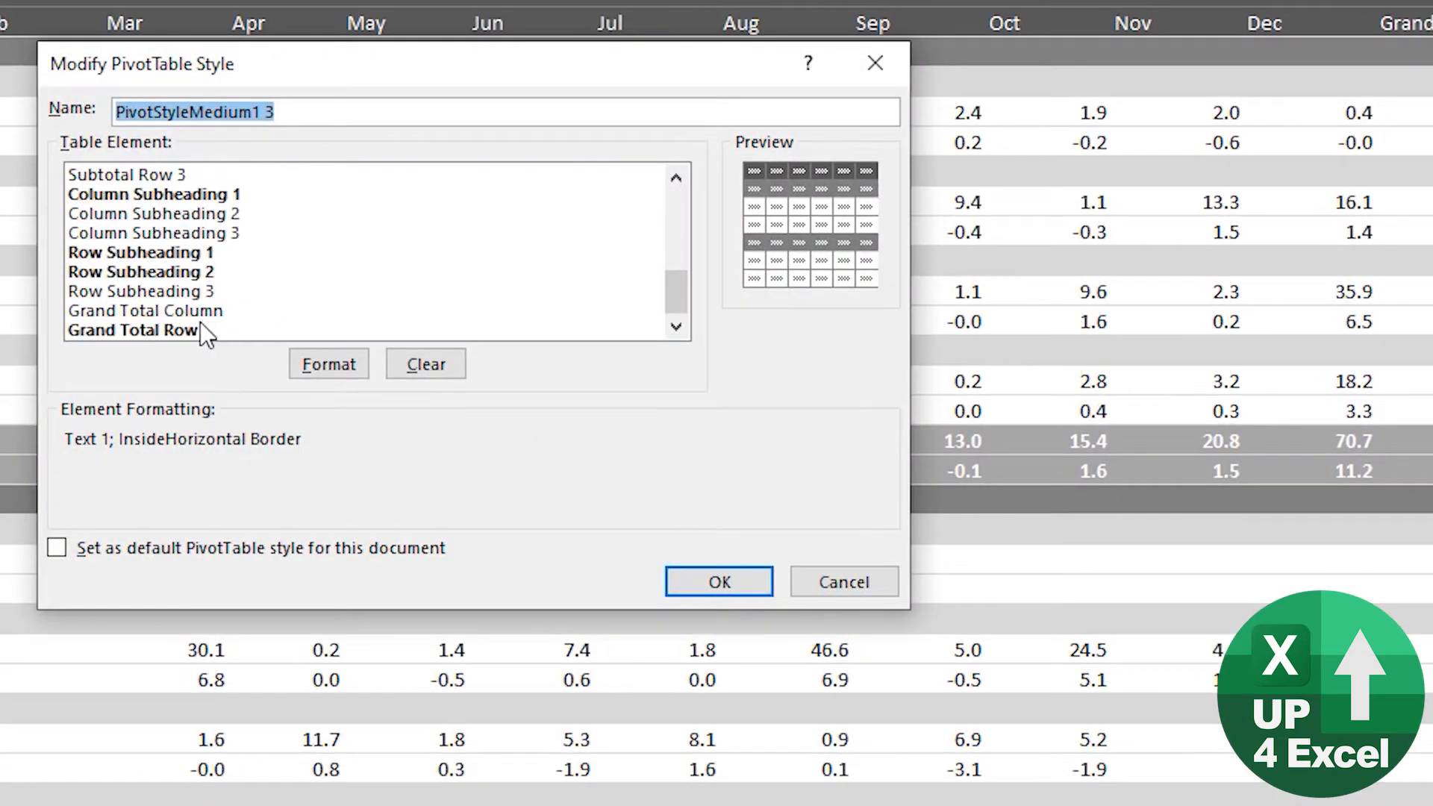
pyautogui.click(328, 363)
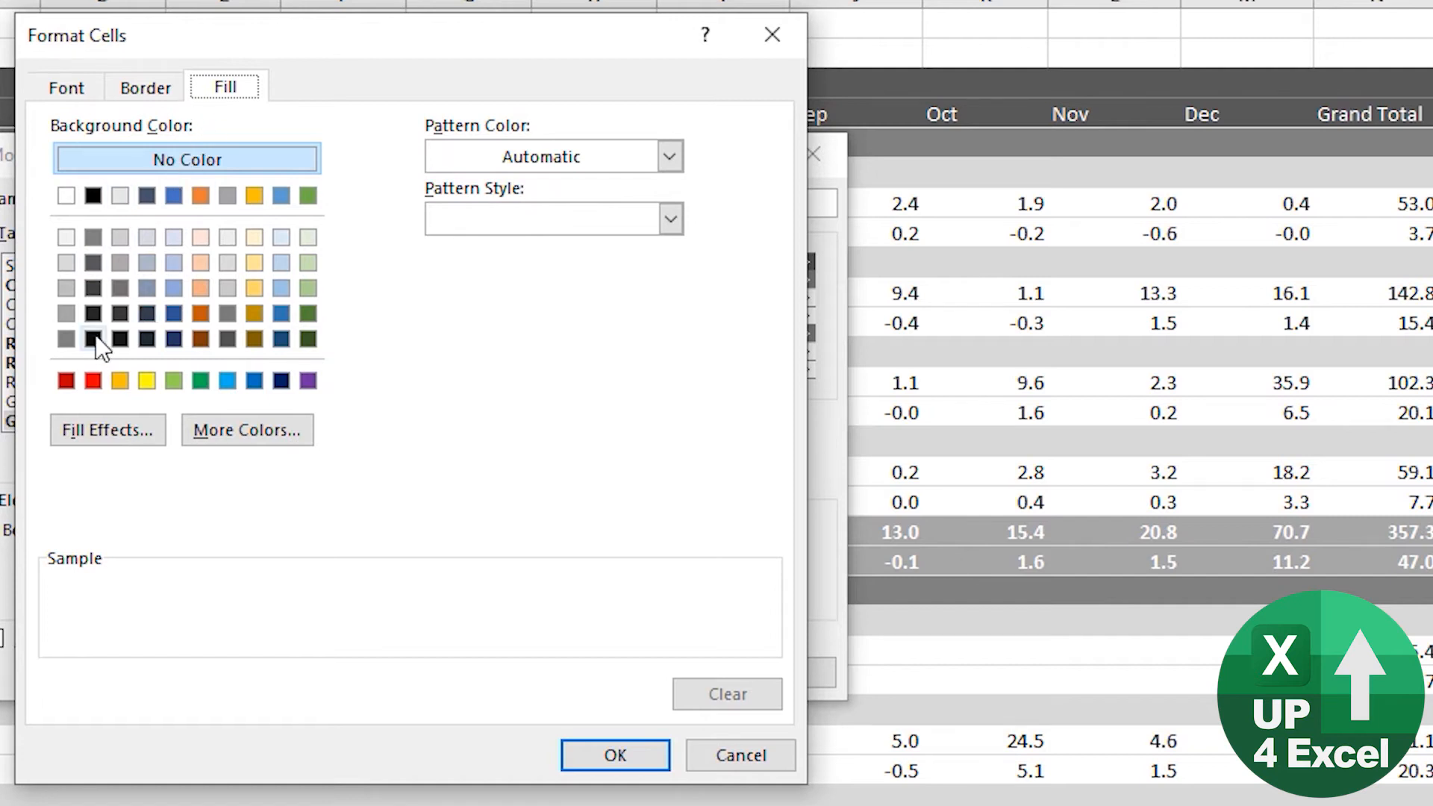
pyautogui.click(91, 260)
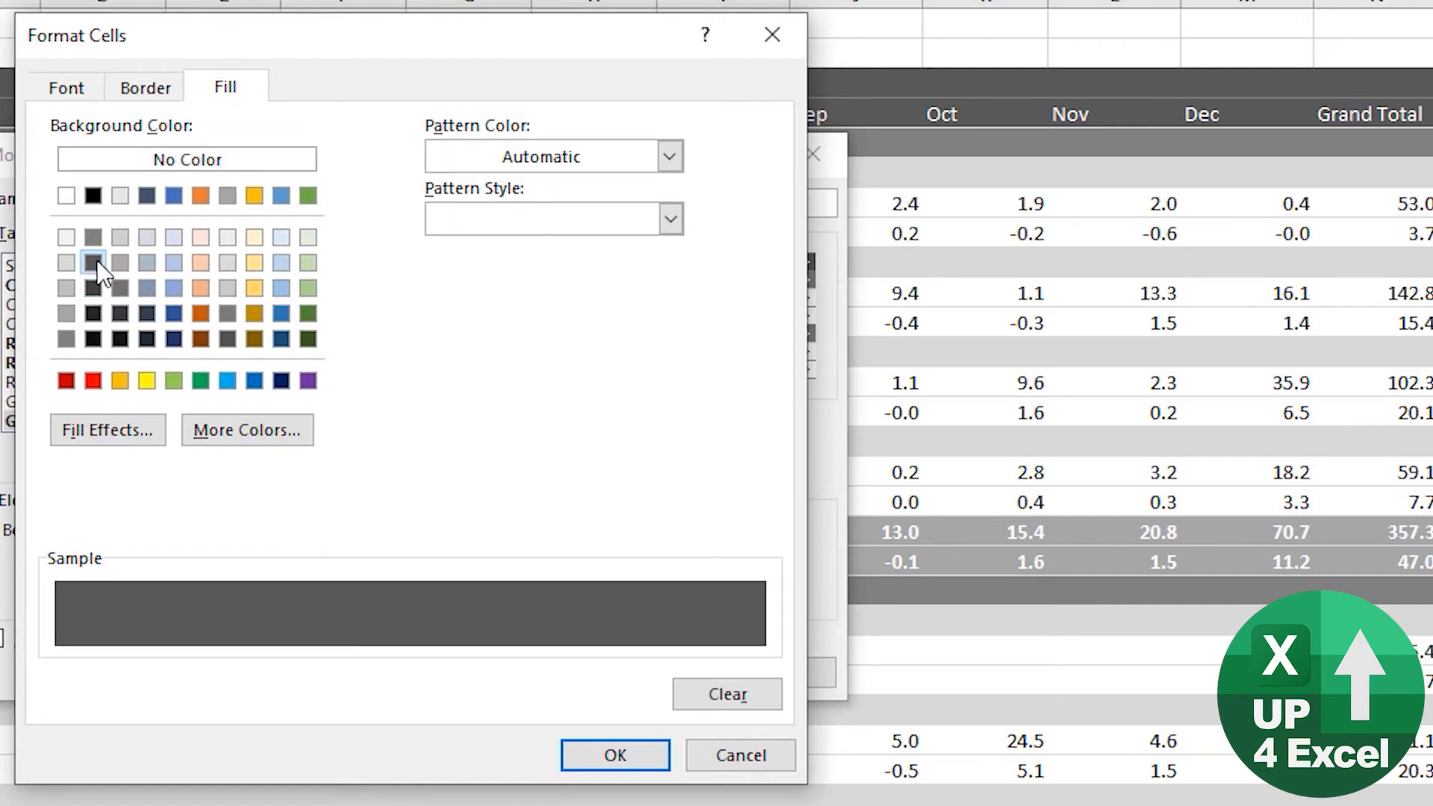
pyautogui.click(64, 87)
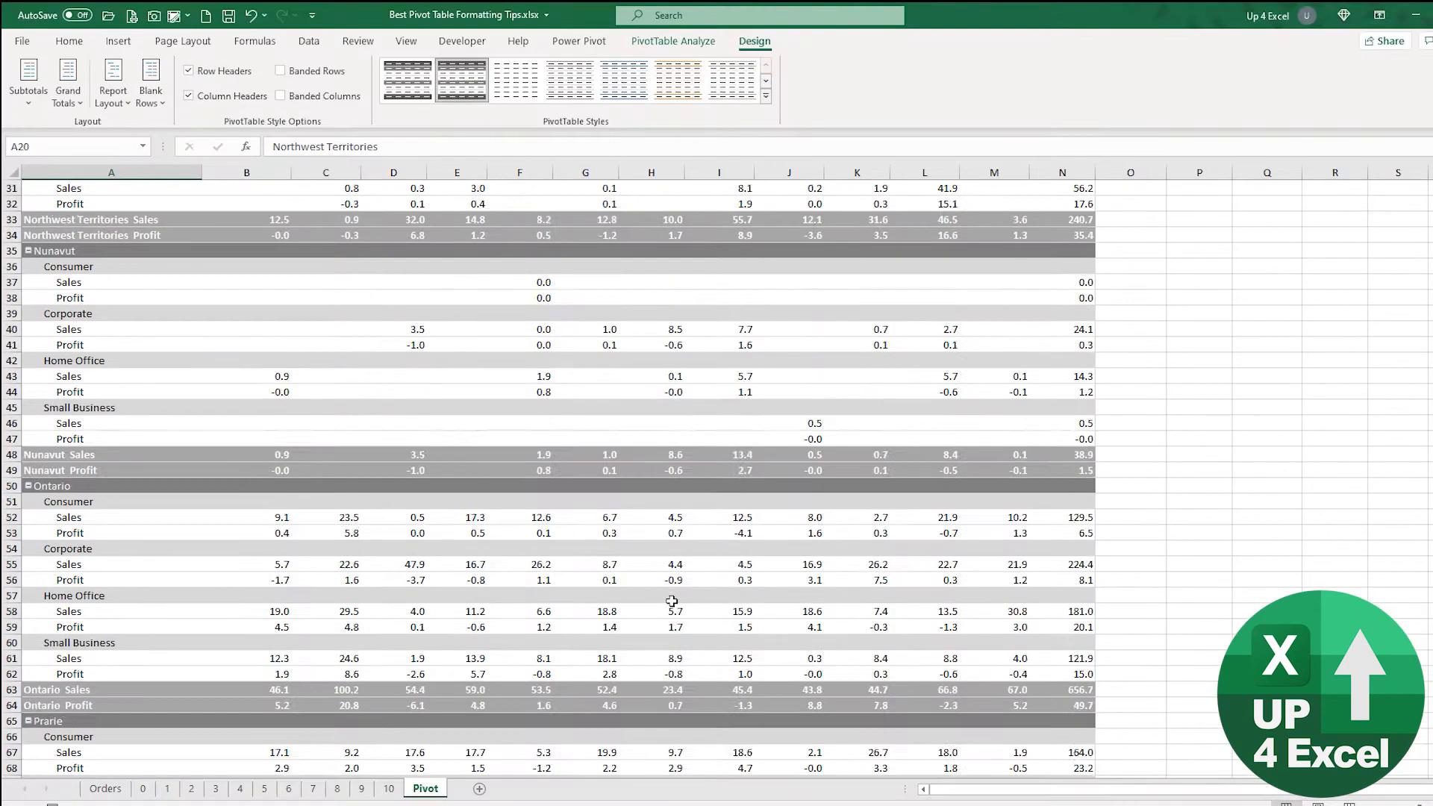
pyautogui.scroll(-3)
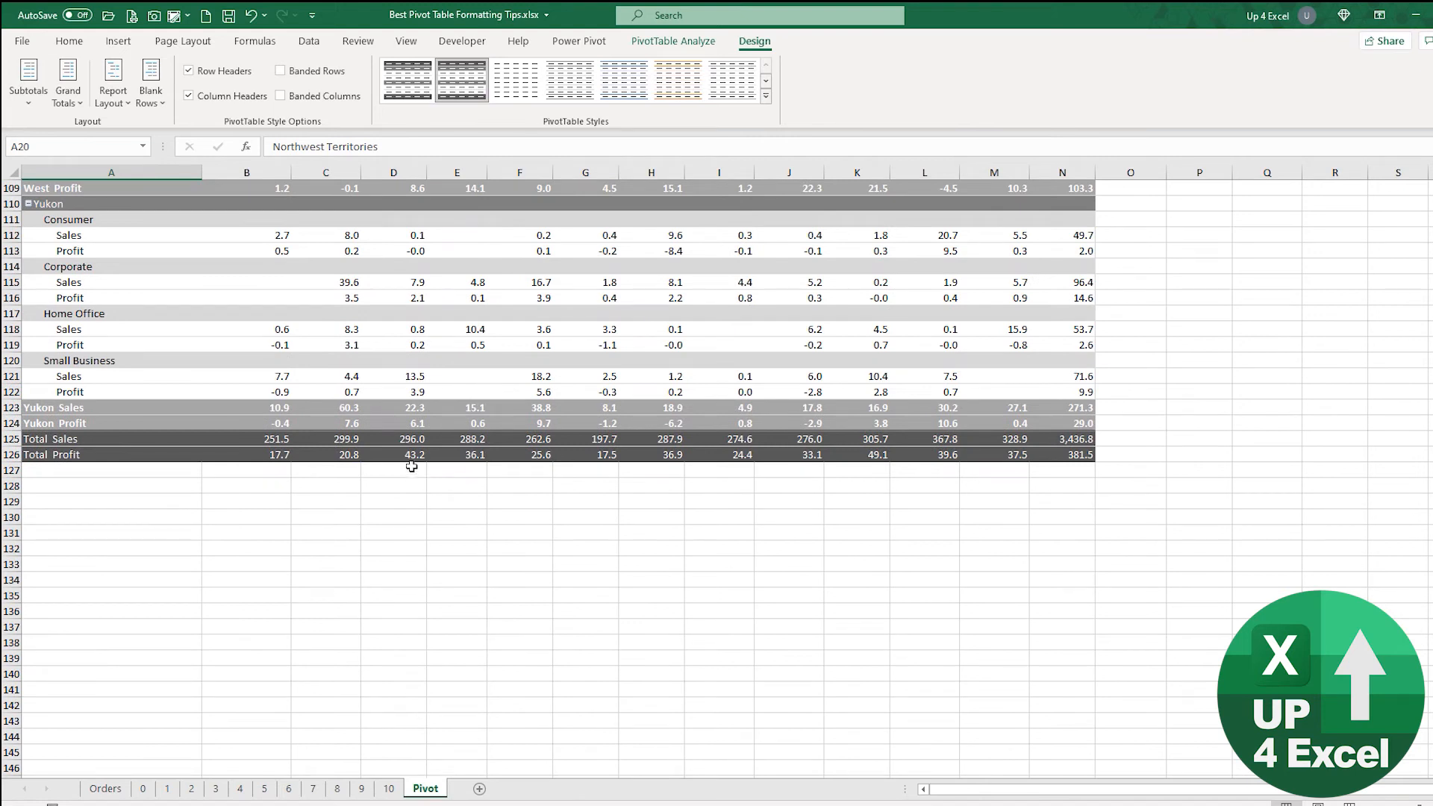
pyautogui.click(924, 439)
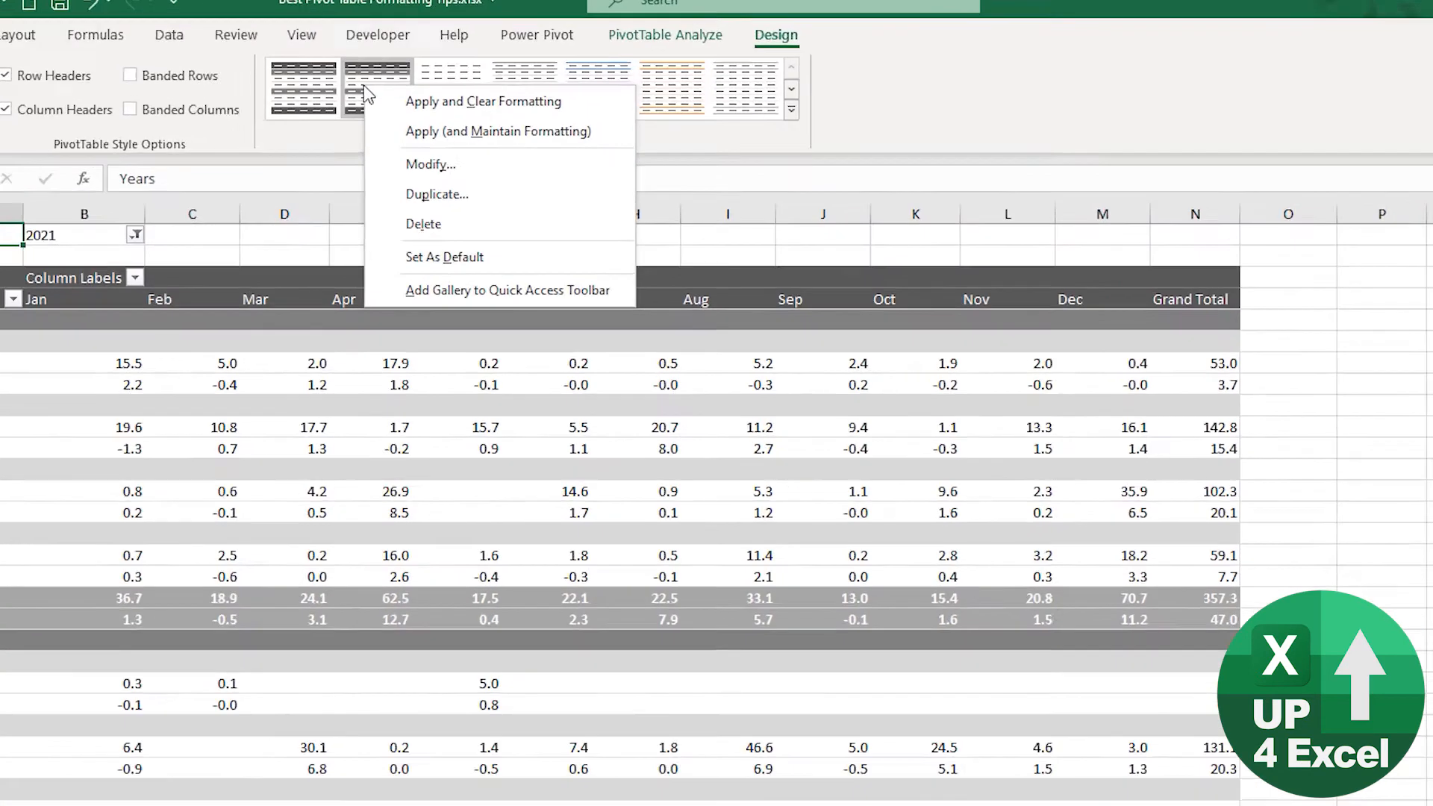
# Step: Give Report Filter Labels white text and a dark grey fill in the custom style
pyautogui.click(430, 164)
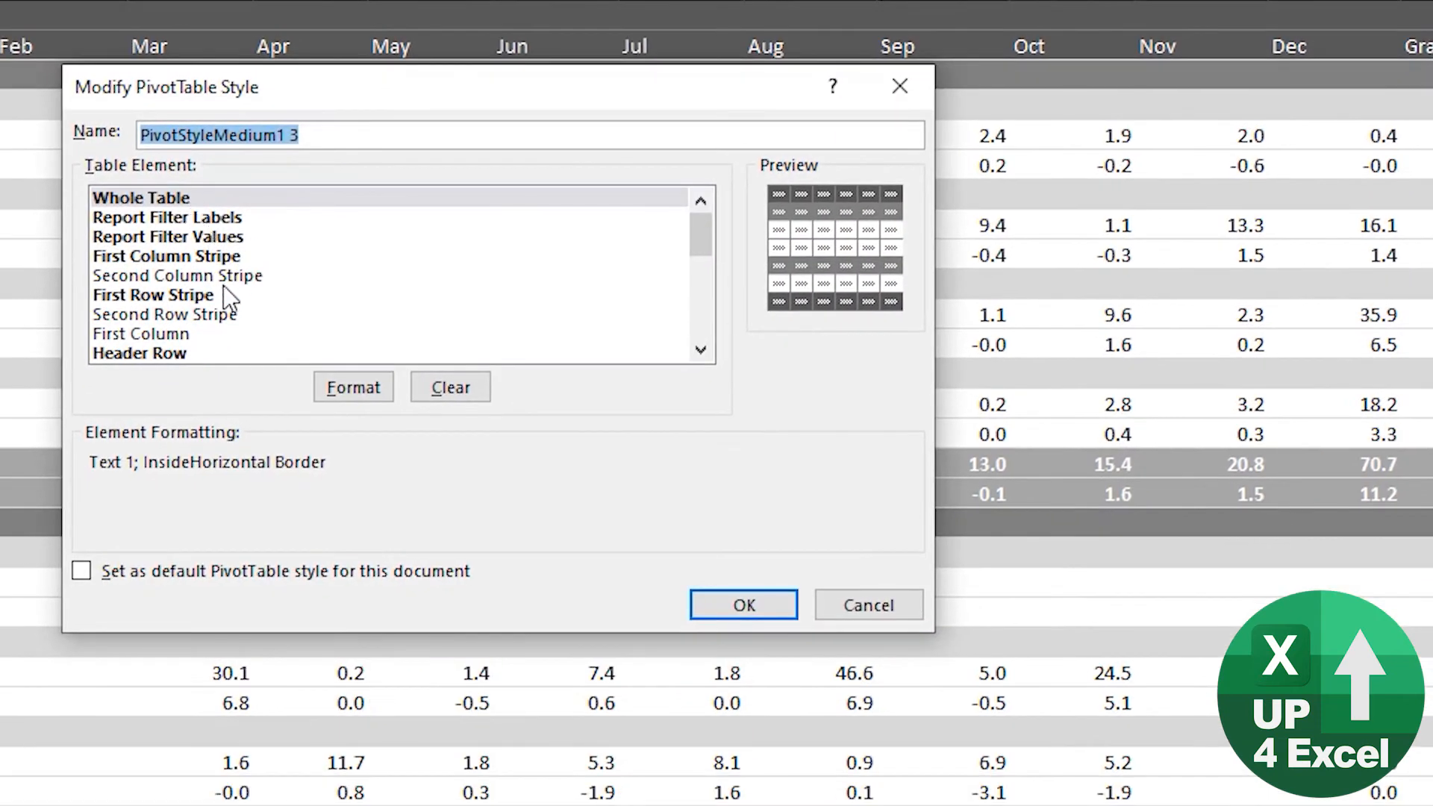
pyautogui.click(168, 218)
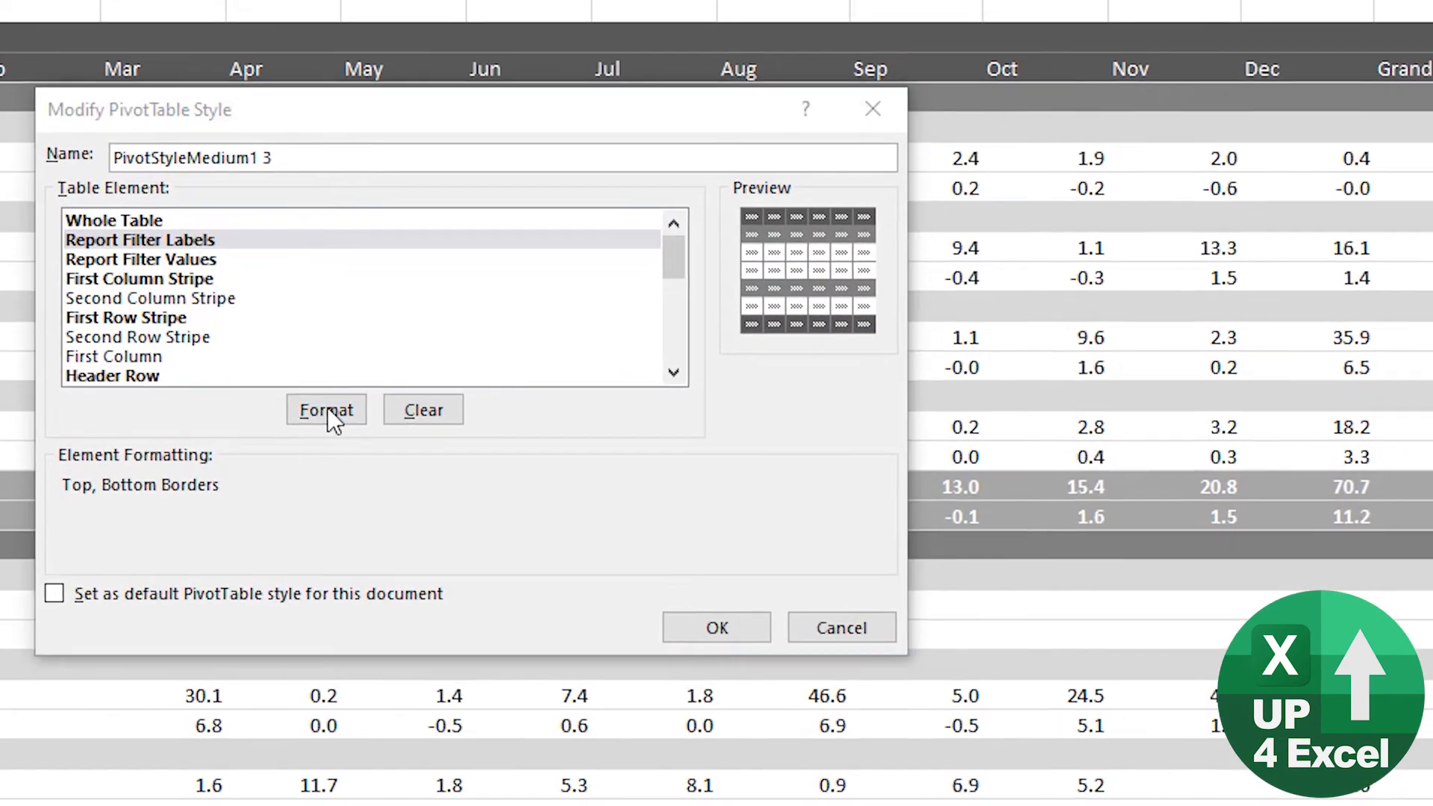
pyautogui.click(327, 409)
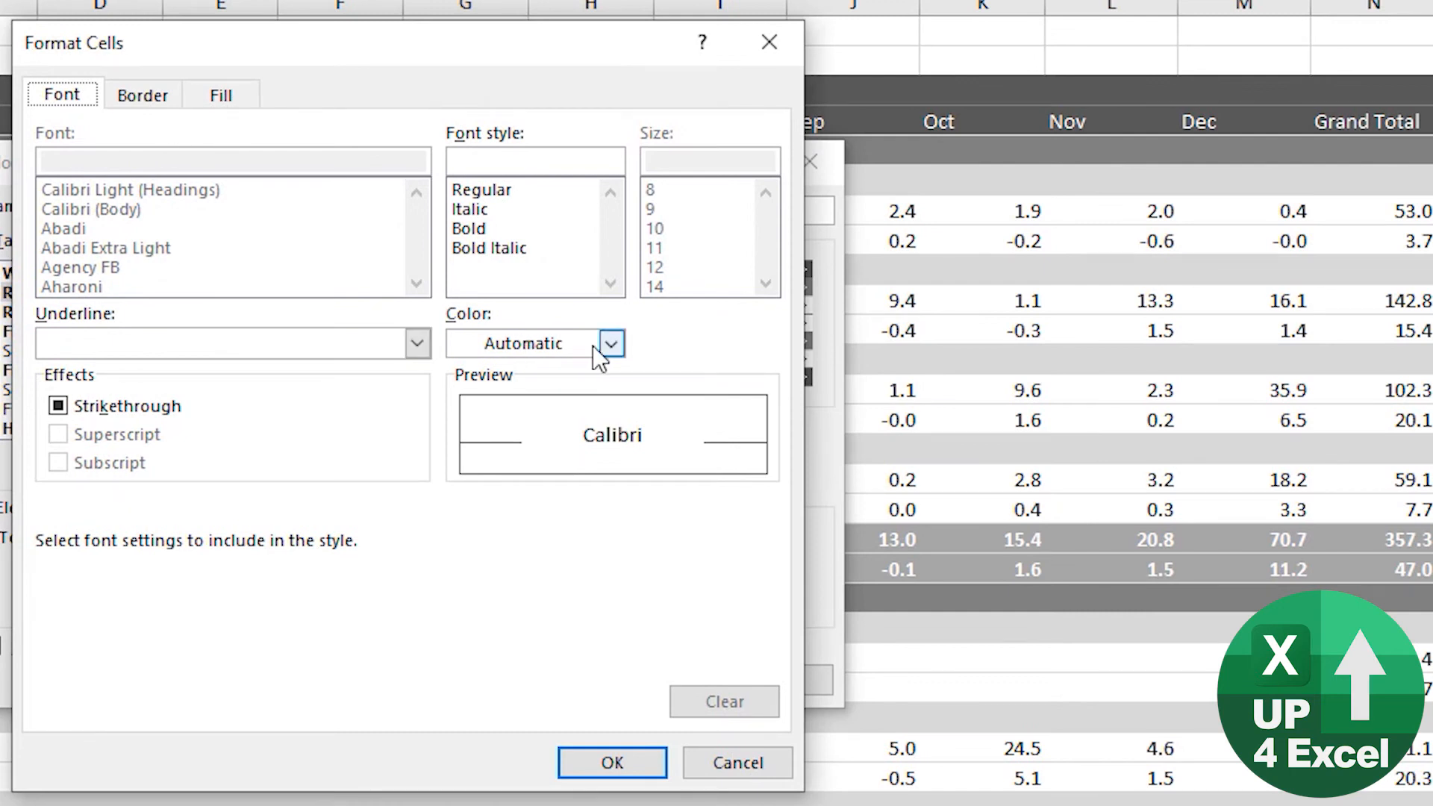
pyautogui.click(609, 344)
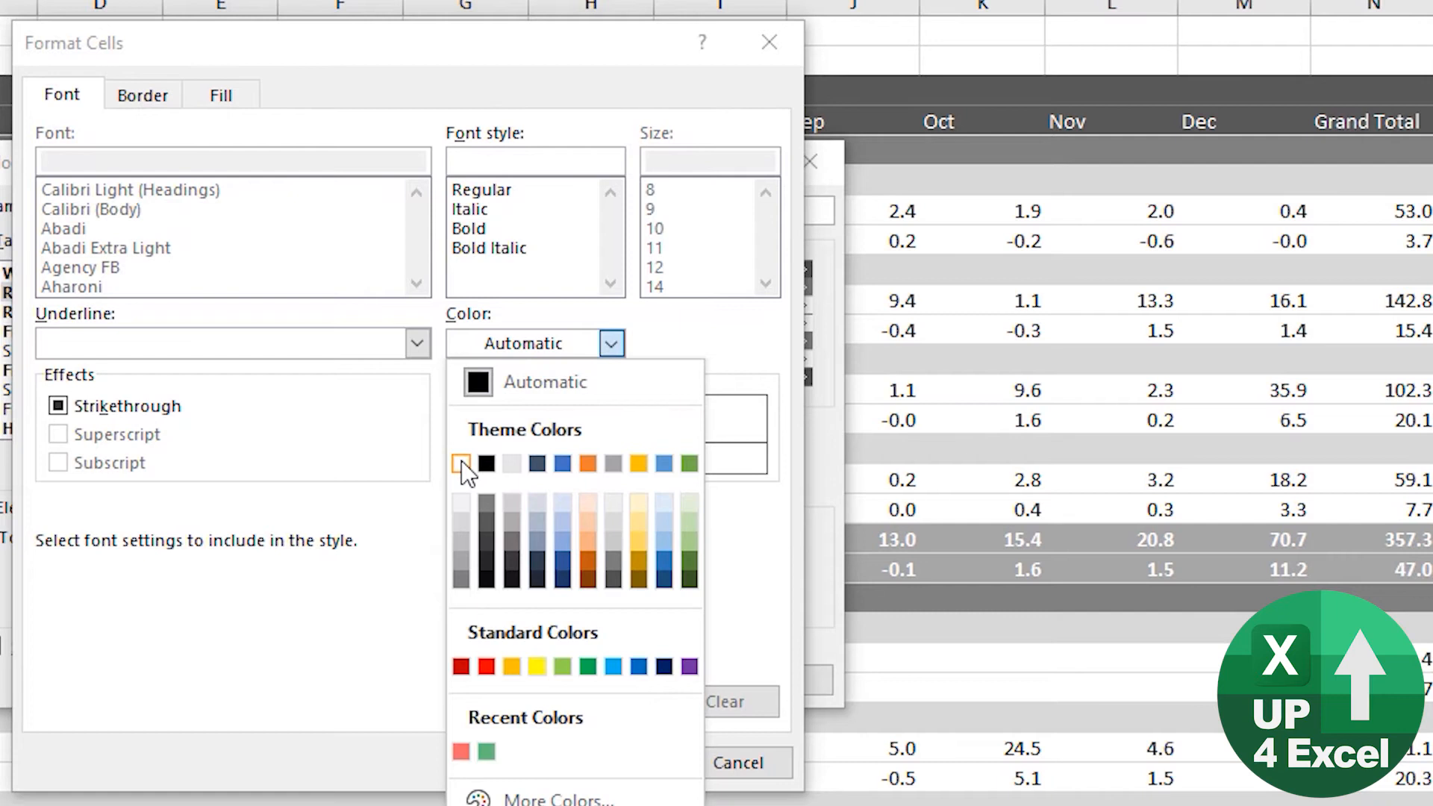
pyautogui.click(220, 94)
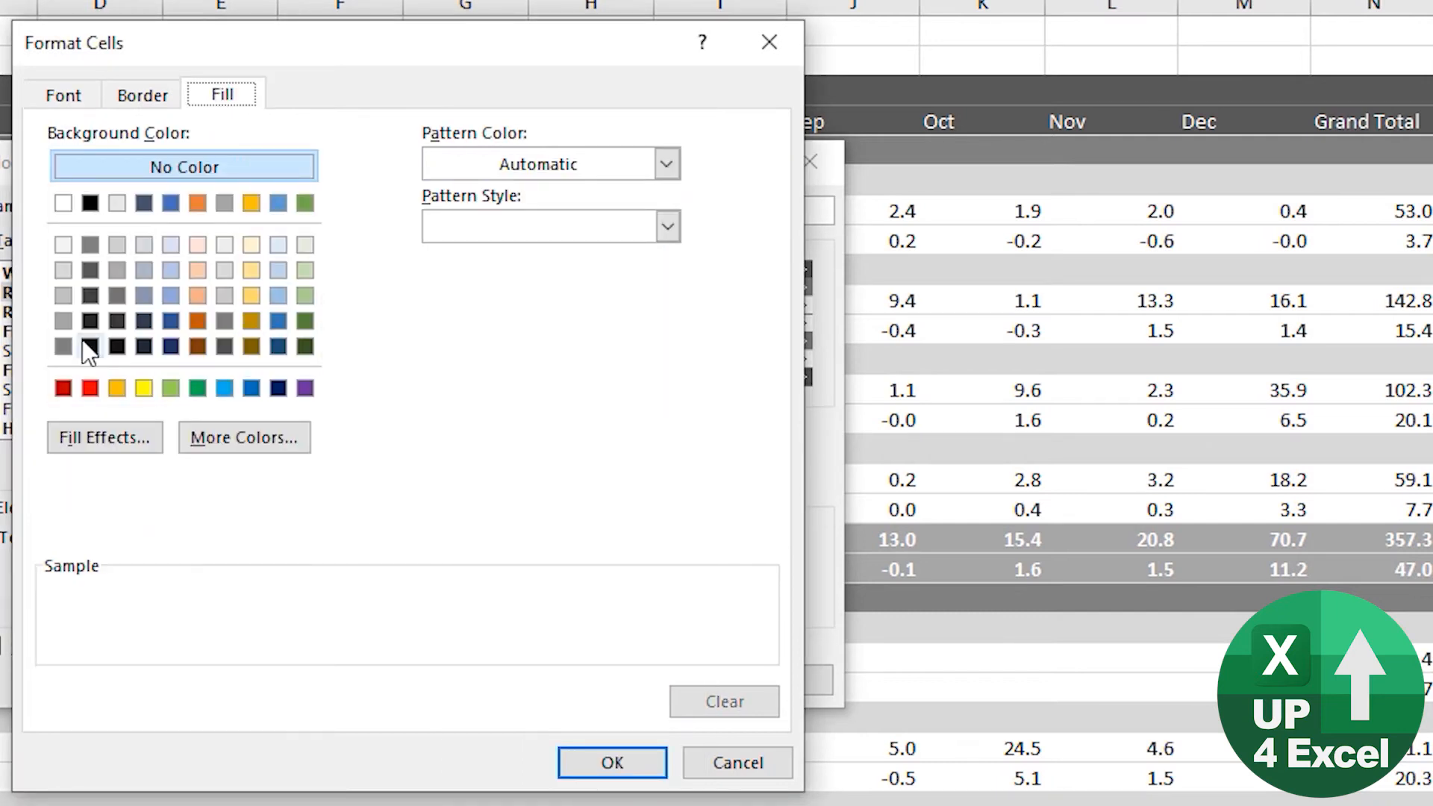
pyautogui.click(90, 271)
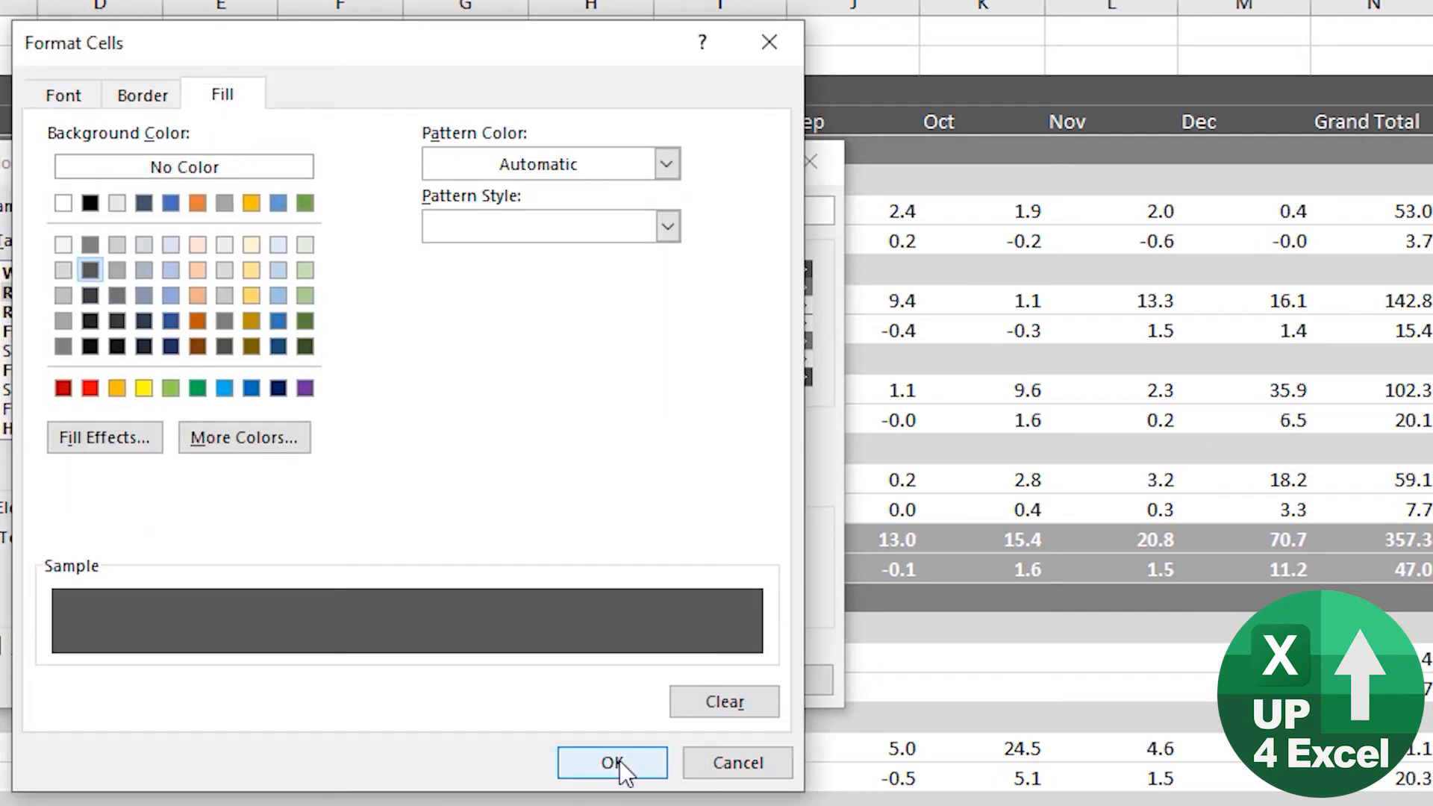
pyautogui.click(612, 763)
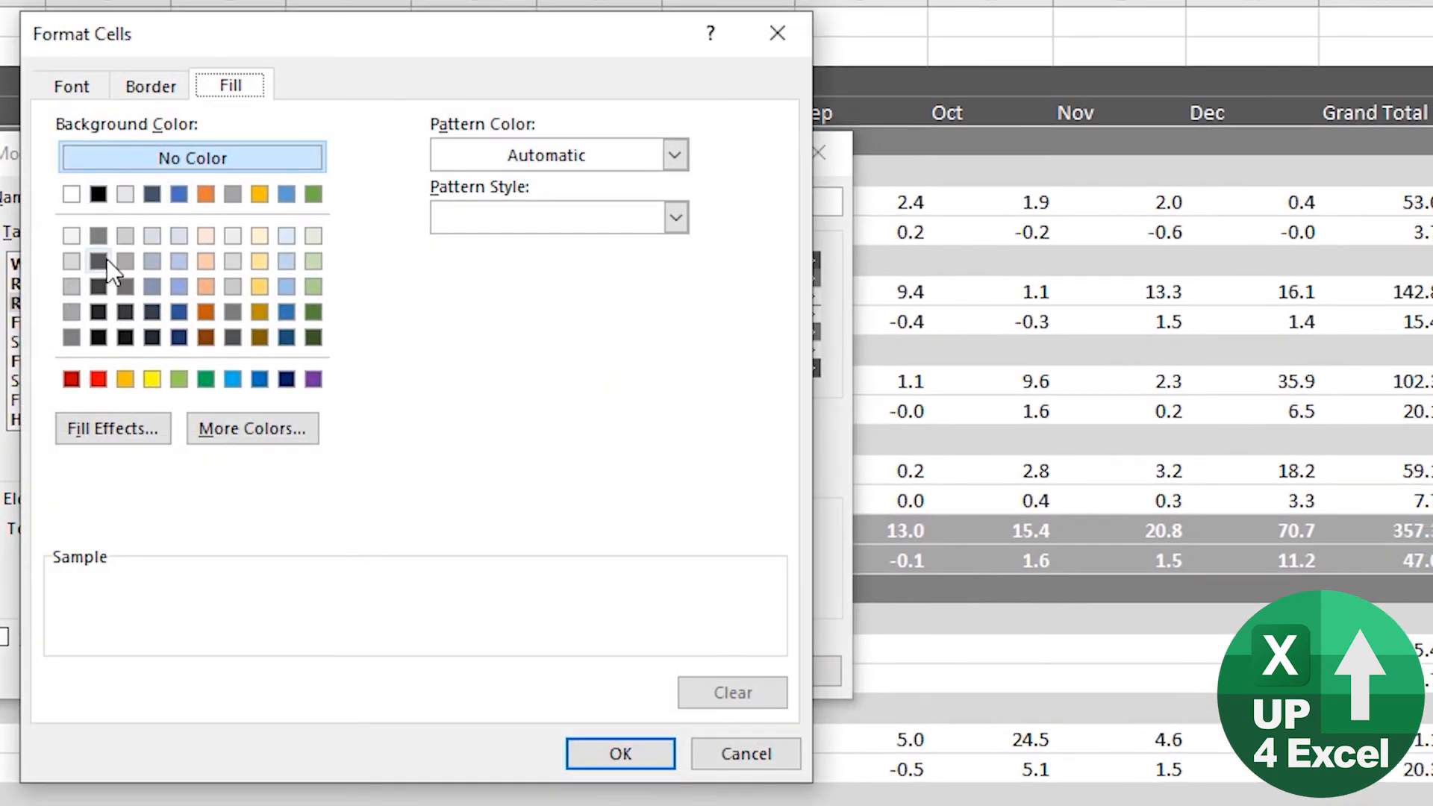
# Step: Give Report Filter Values the same dark grey fill
pyautogui.click(70, 85)
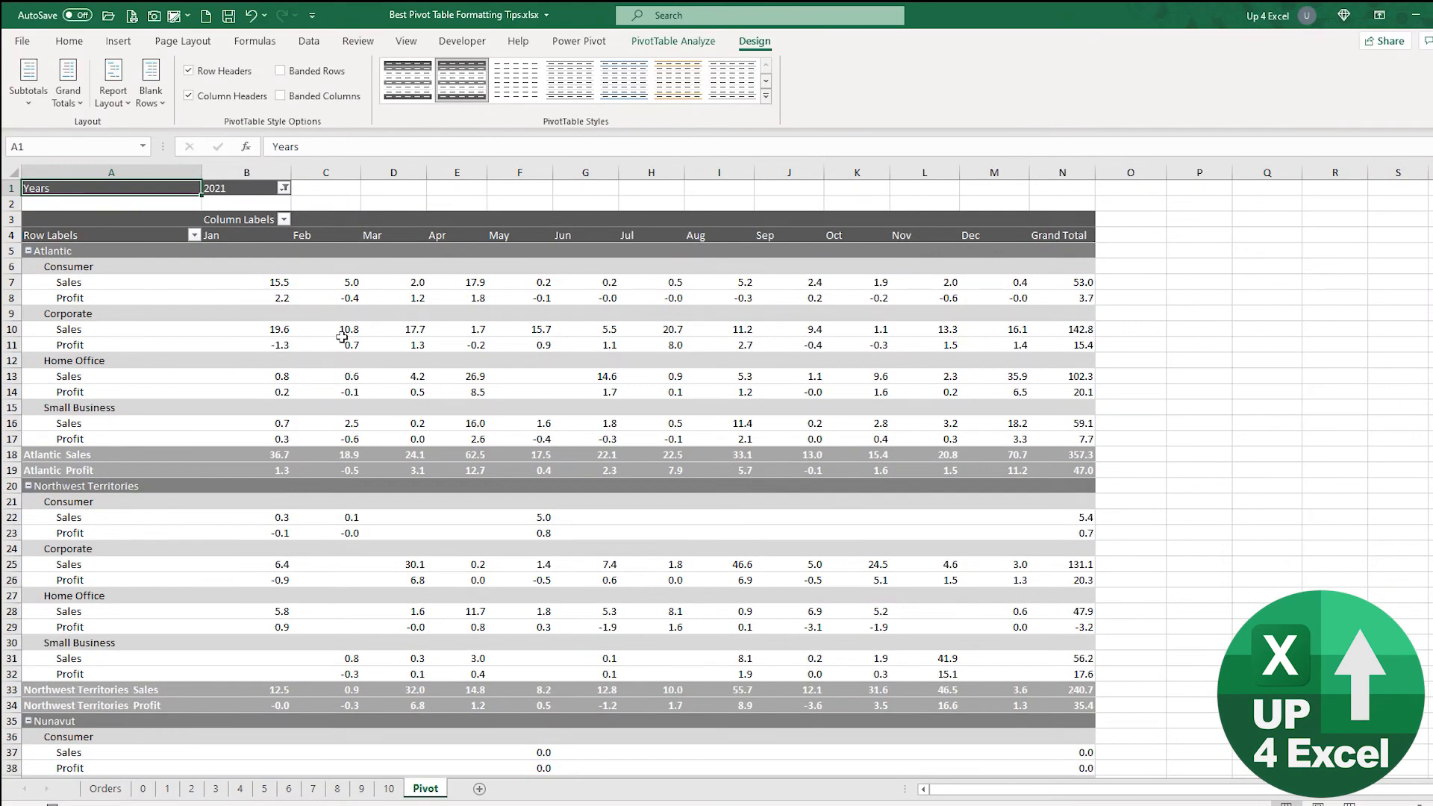
pyautogui.rightClick(461, 79)
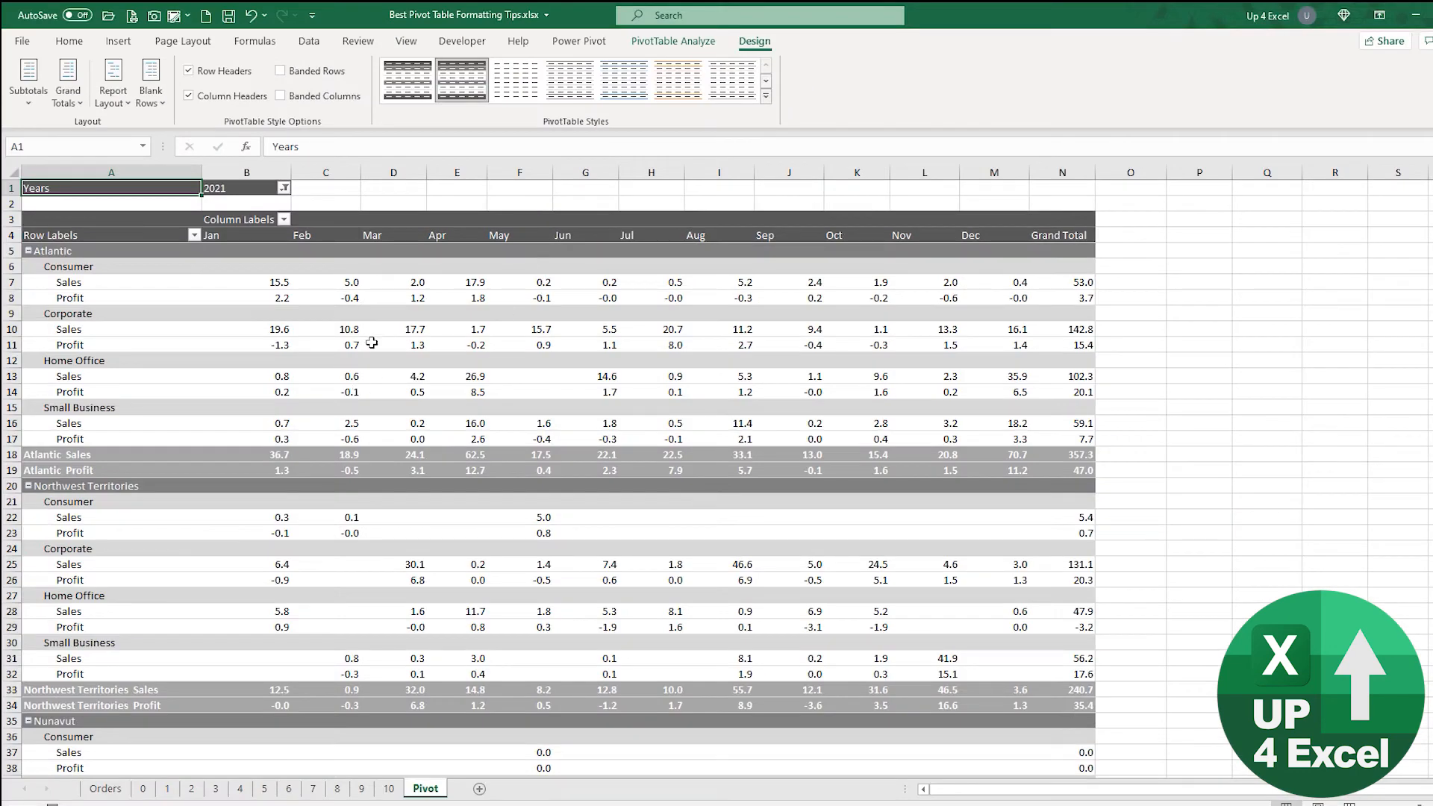
pyautogui.moveTo(349, 454)
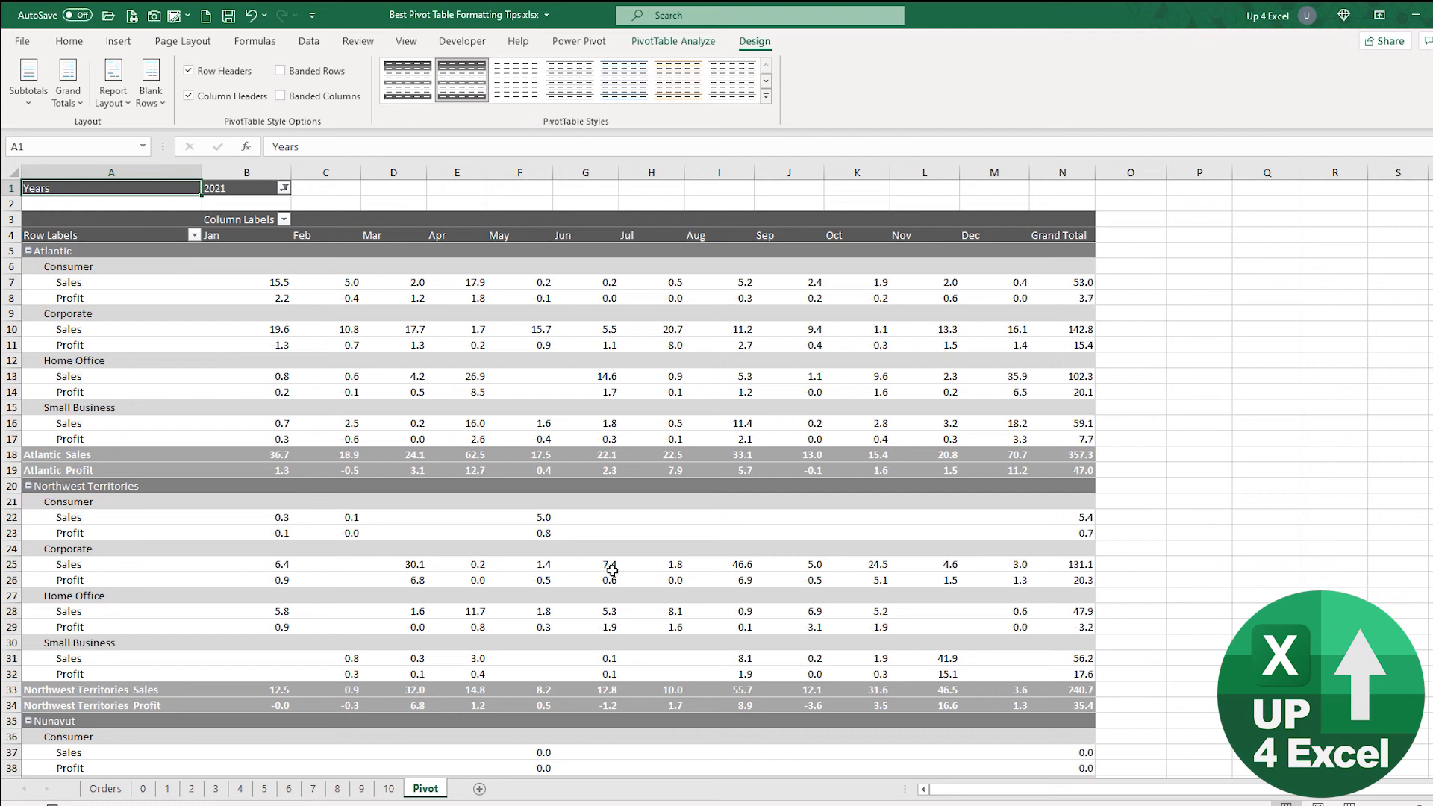
pyautogui.moveTo(609, 565)
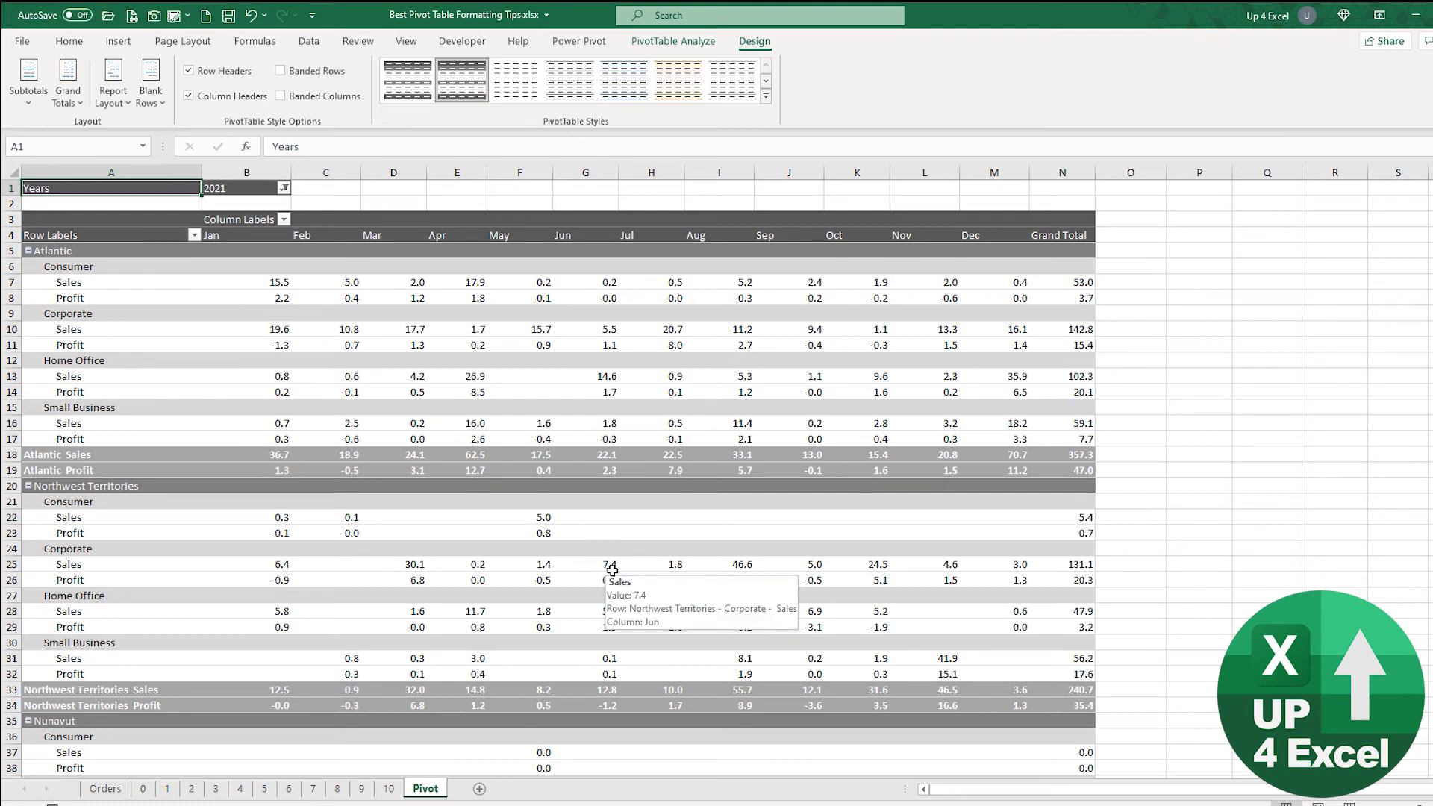